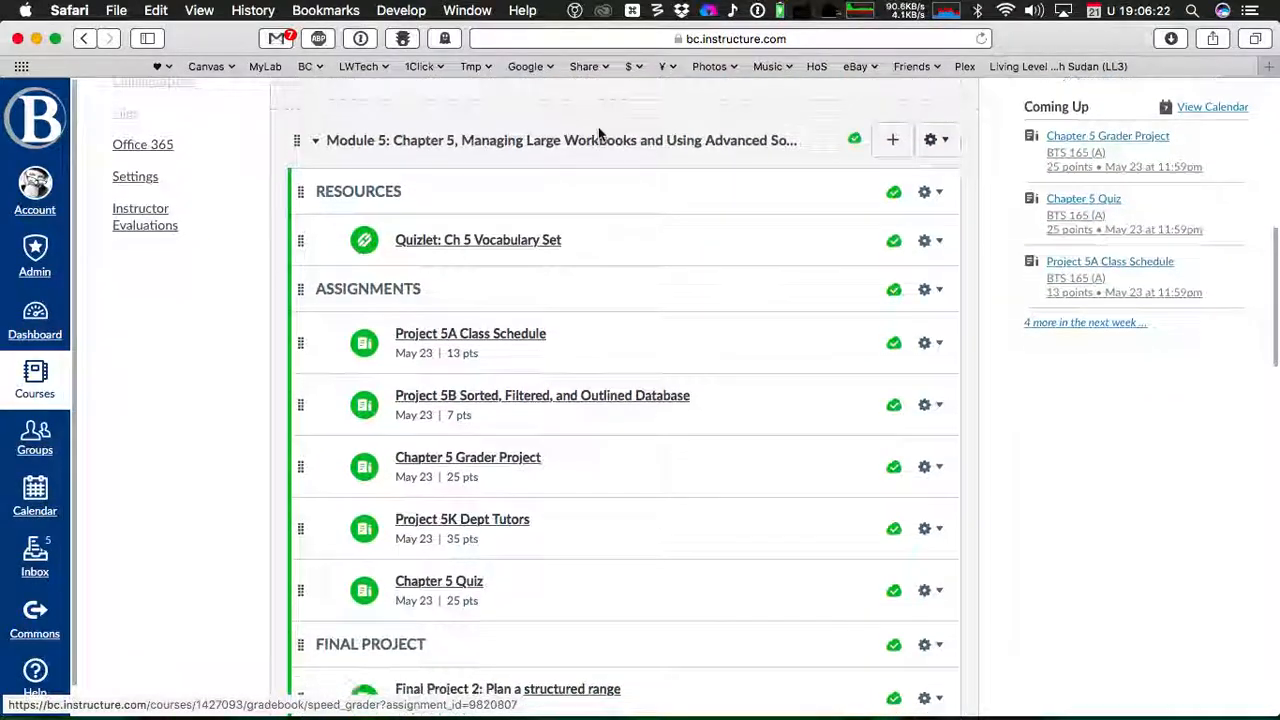
- Scroll the Module 5 page down to the FINAL PROJECT section with Final Project 2
scroll(down, 3)
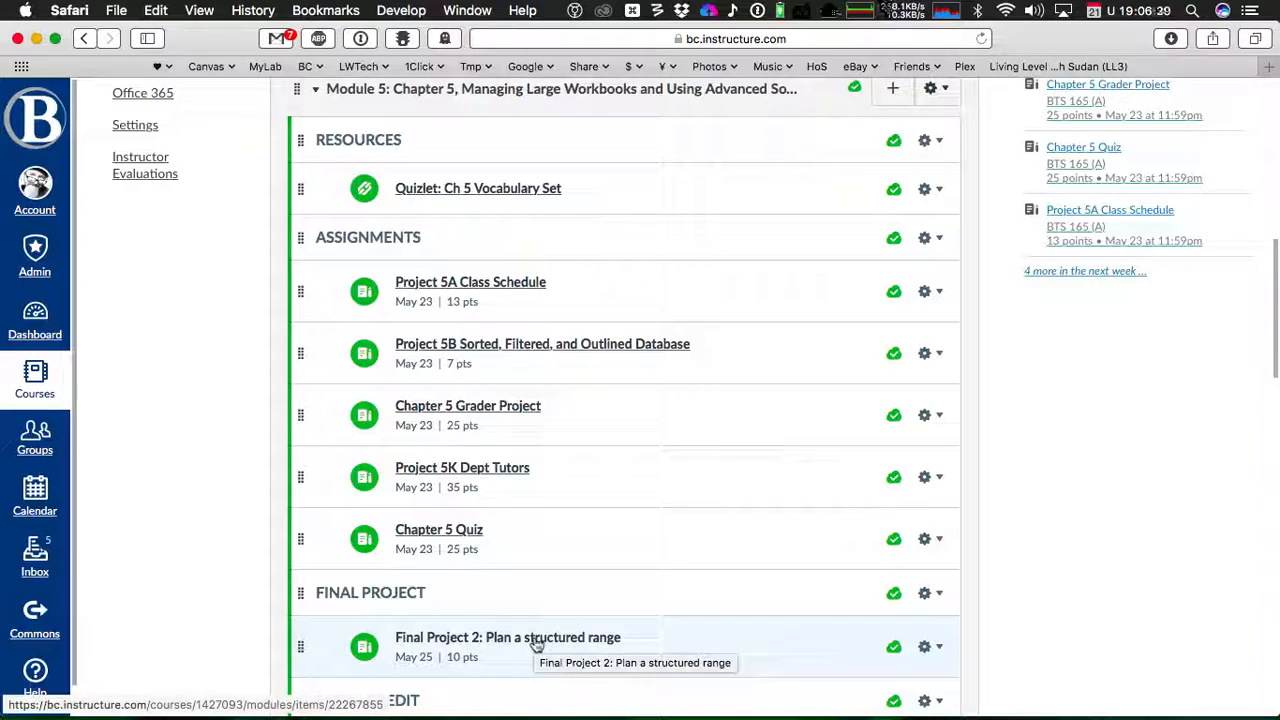
mouse_move(440, 644)
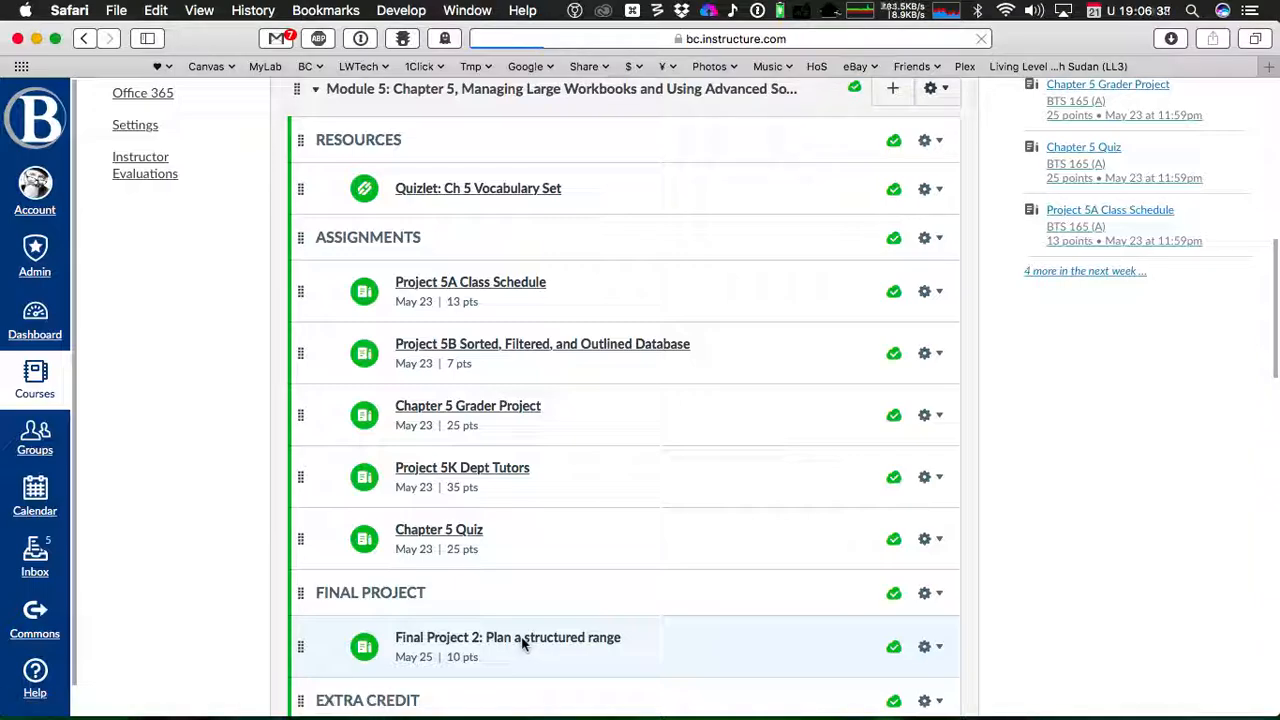
- Go into Final Project 2 and highlight the 'Bring this assignment to Class!' and paper-sketch lines
click(508, 636)
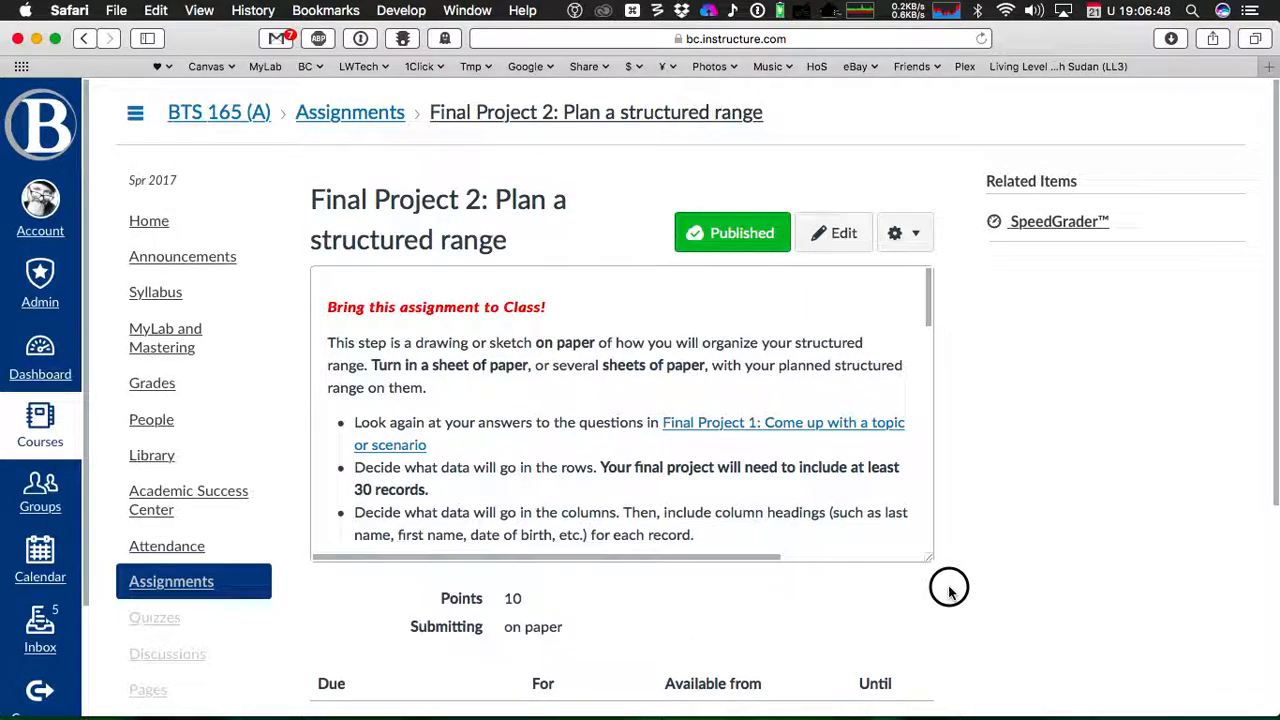
scroll(down, 3)
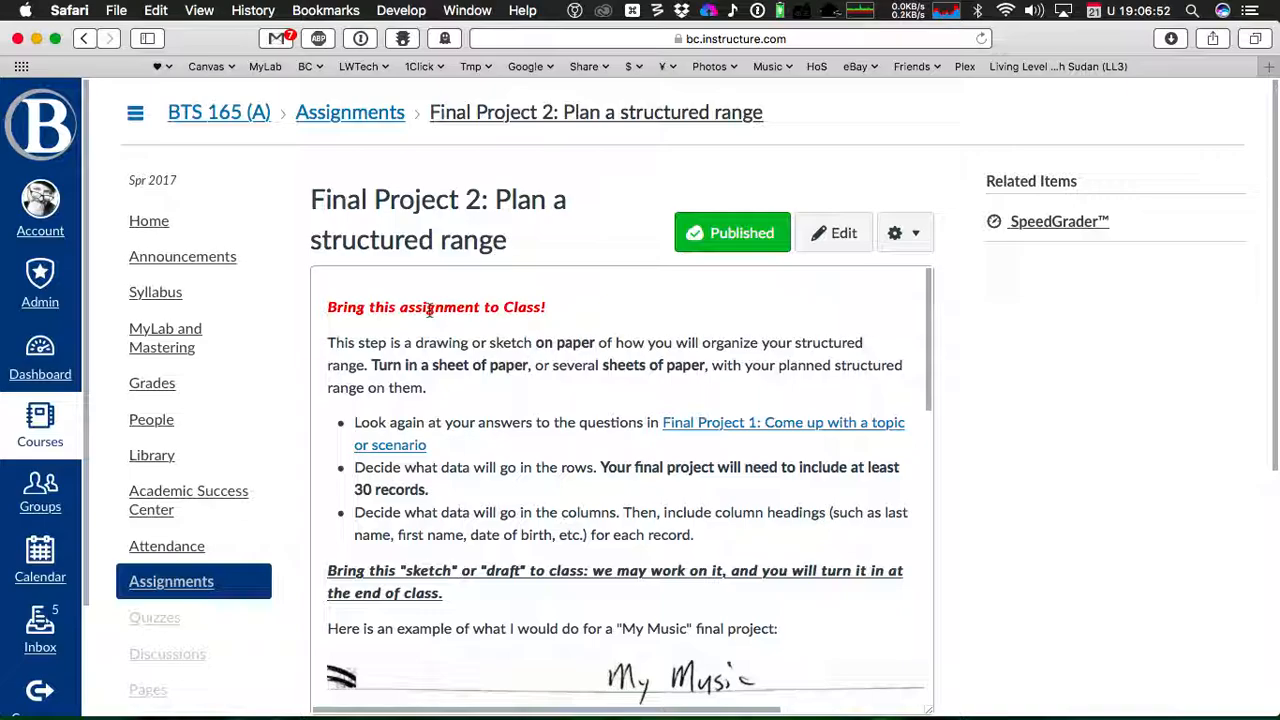
triple_click(436, 308)
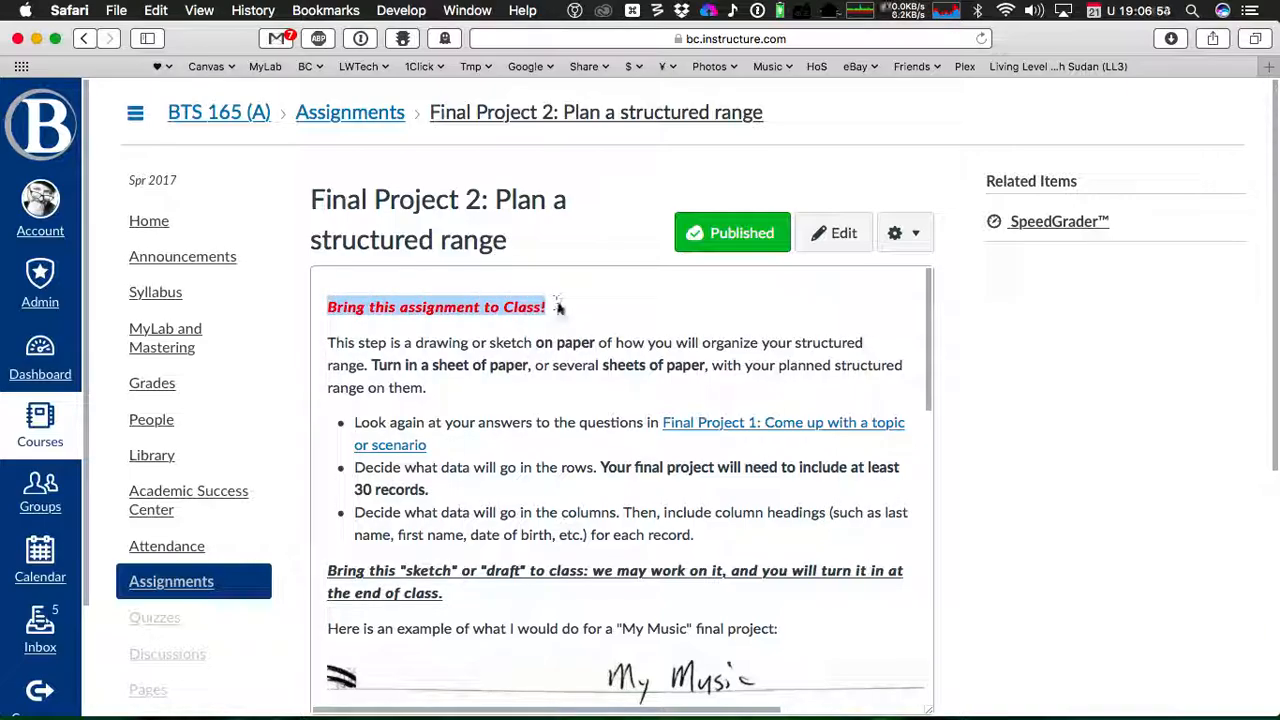
mouse_move(568, 444)
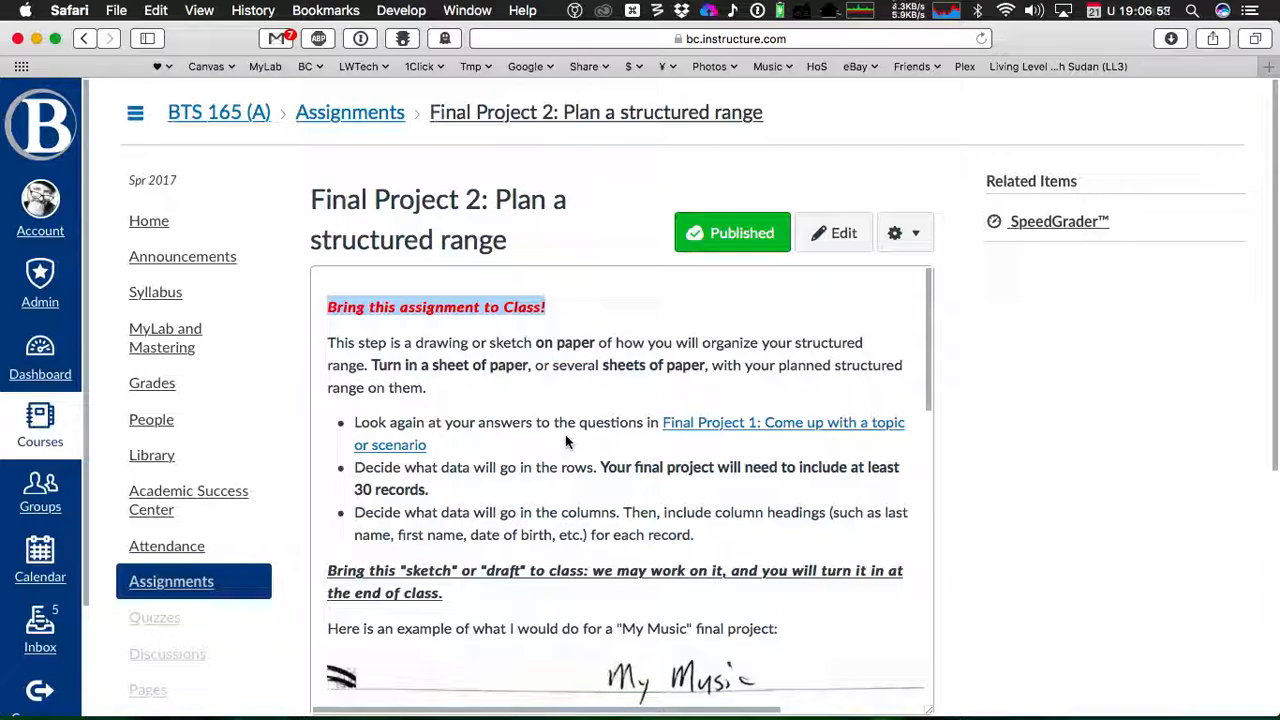
mouse_move(560, 412)
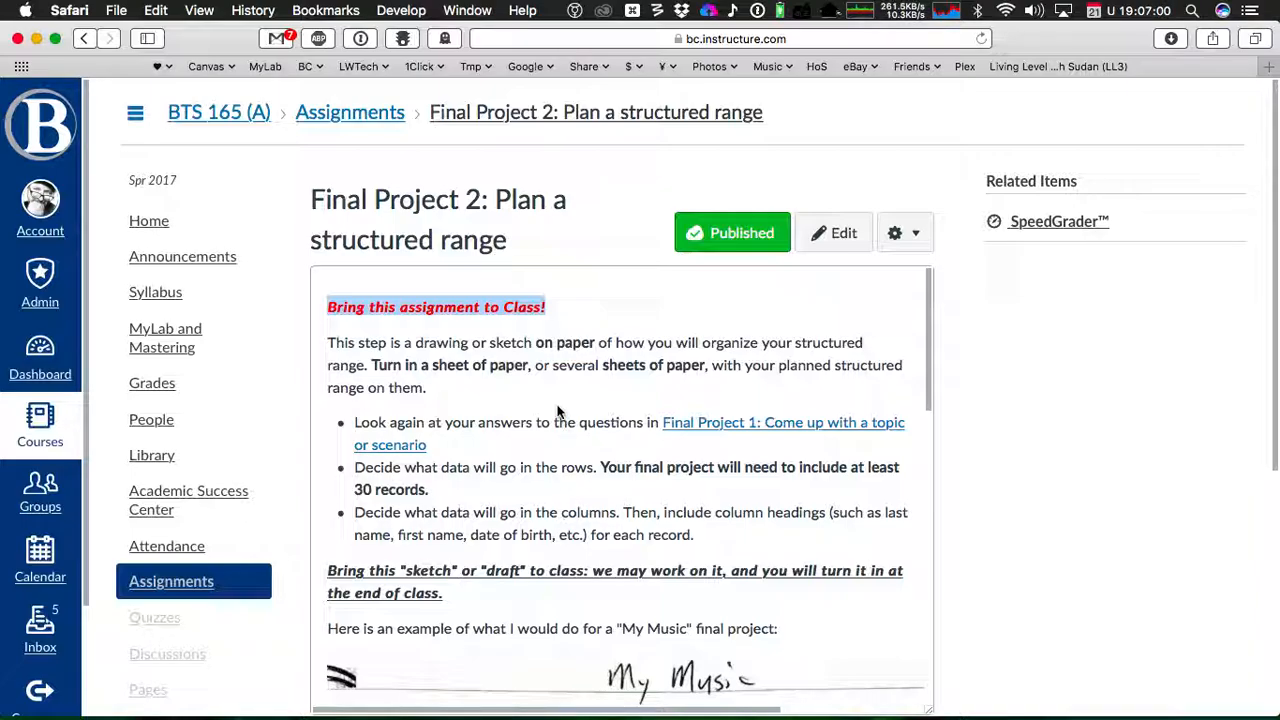
mouse_move(548, 390)
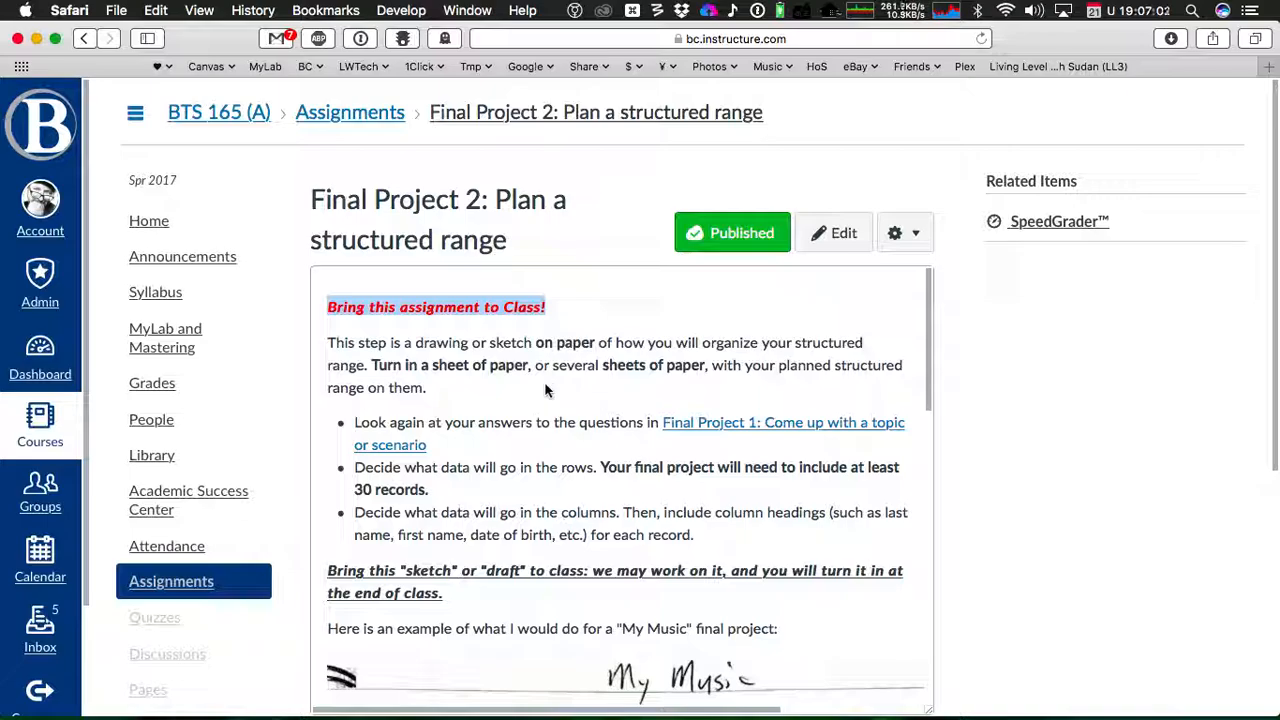
mouse_move(504, 340)
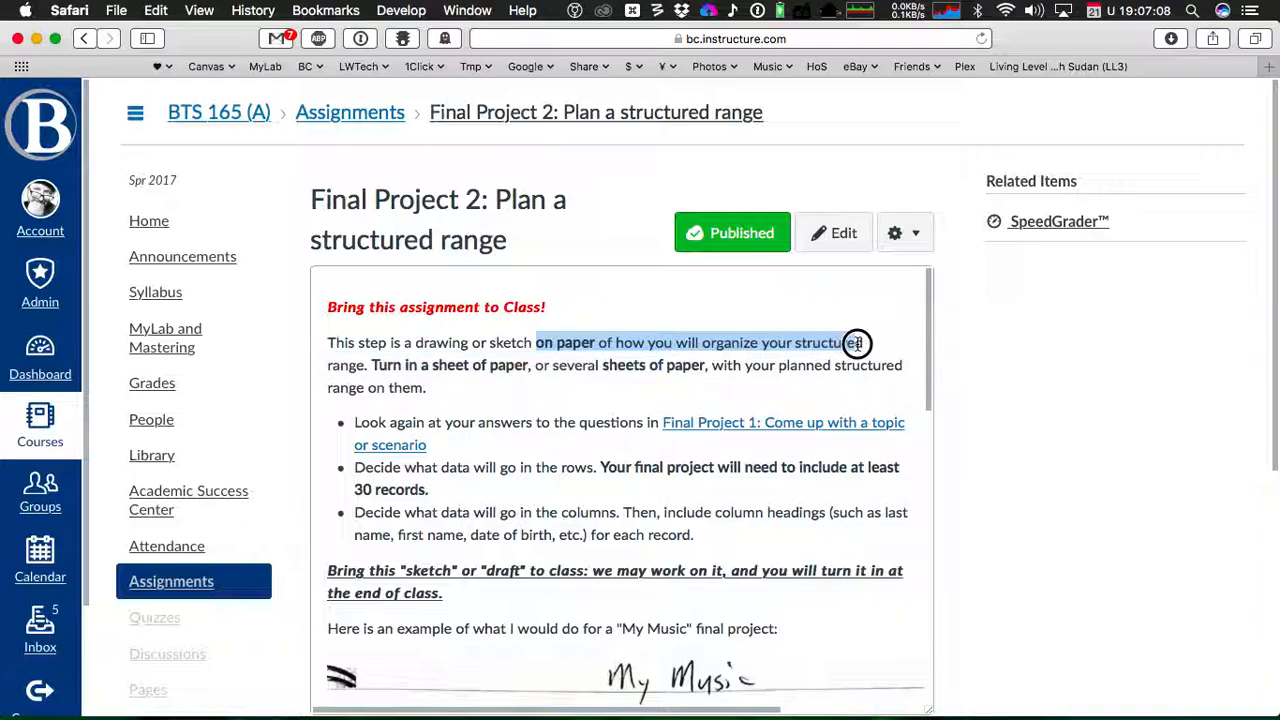
drag(856, 344, 370, 376)
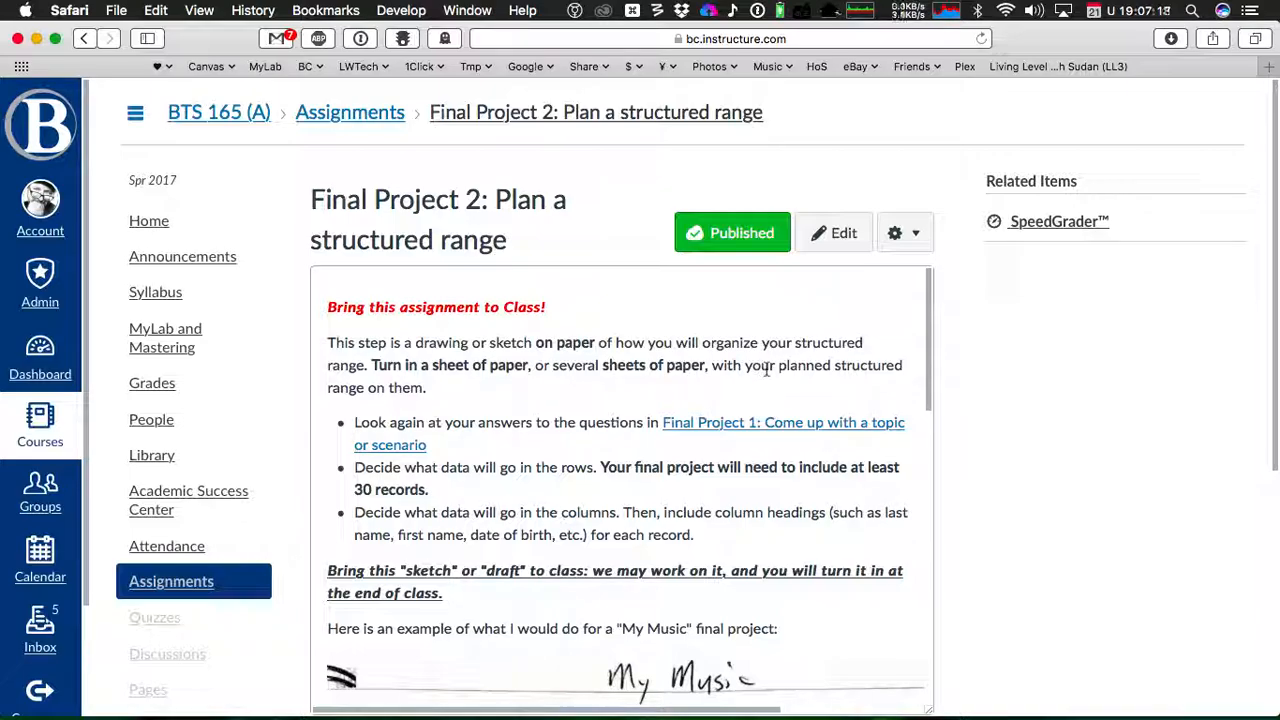
mouse_move(464, 400)
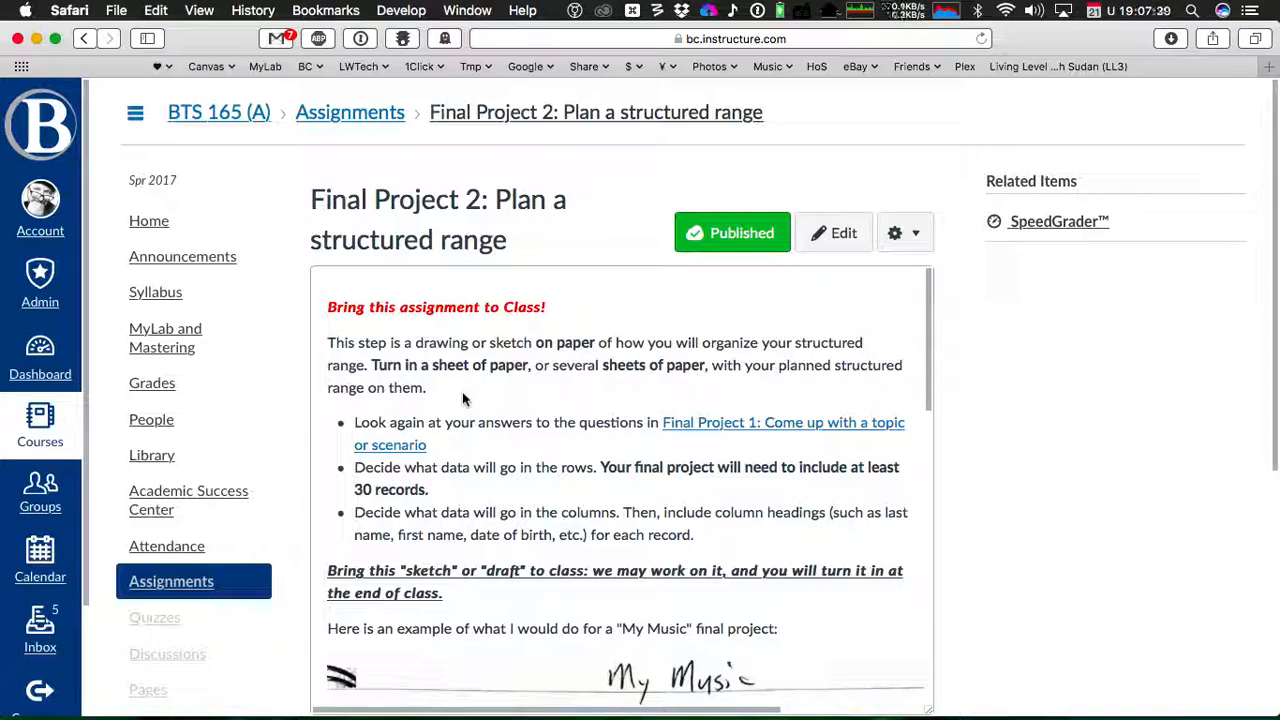
mouse_move(520, 480)
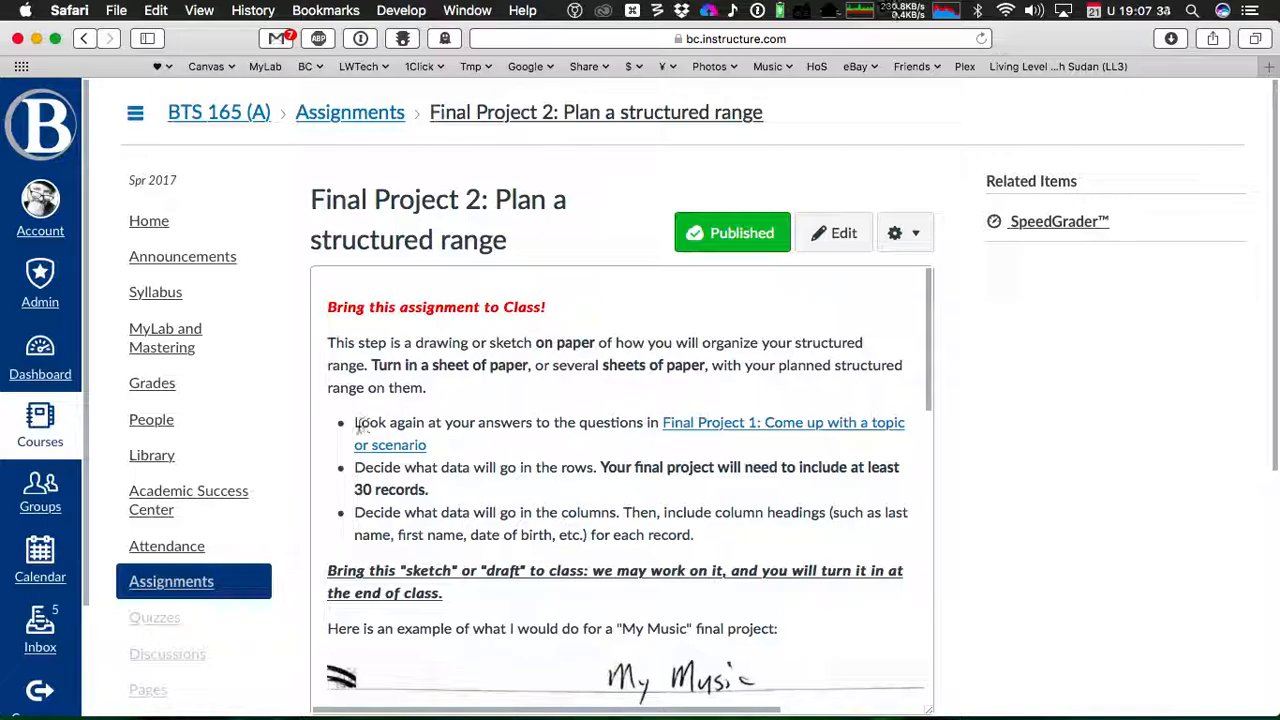
mouse_move(664, 412)
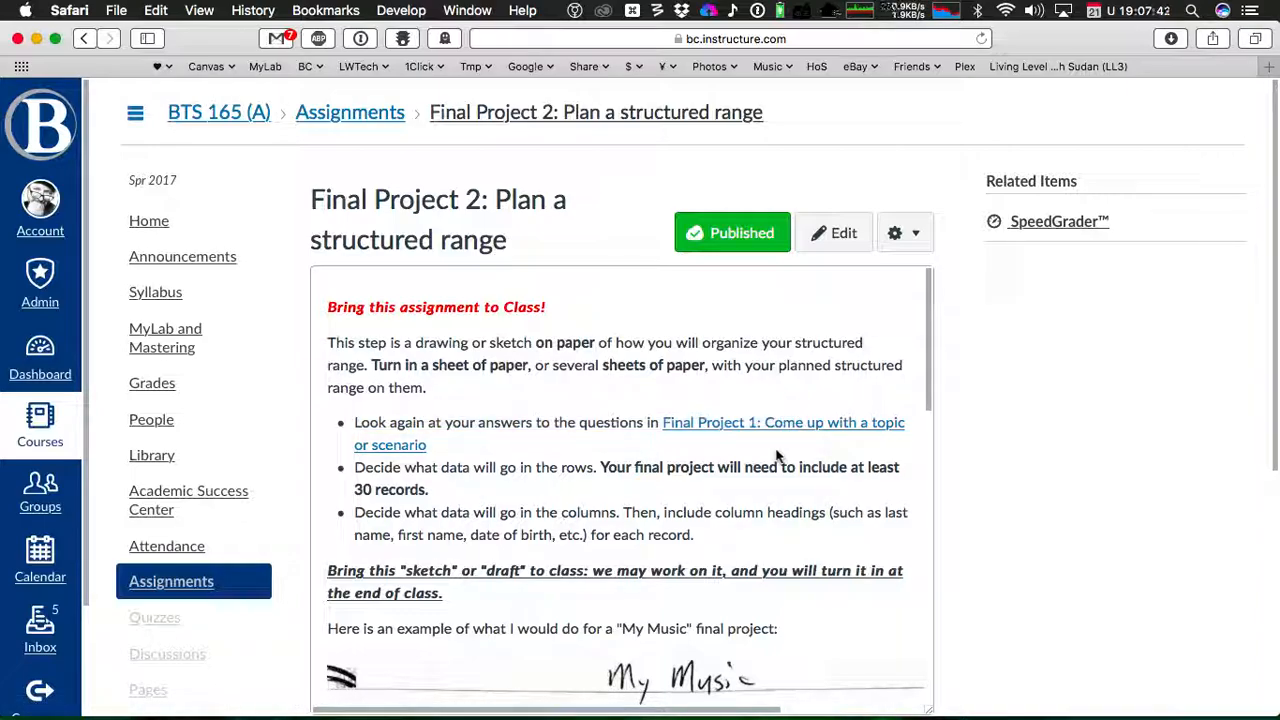
mouse_move(752, 448)
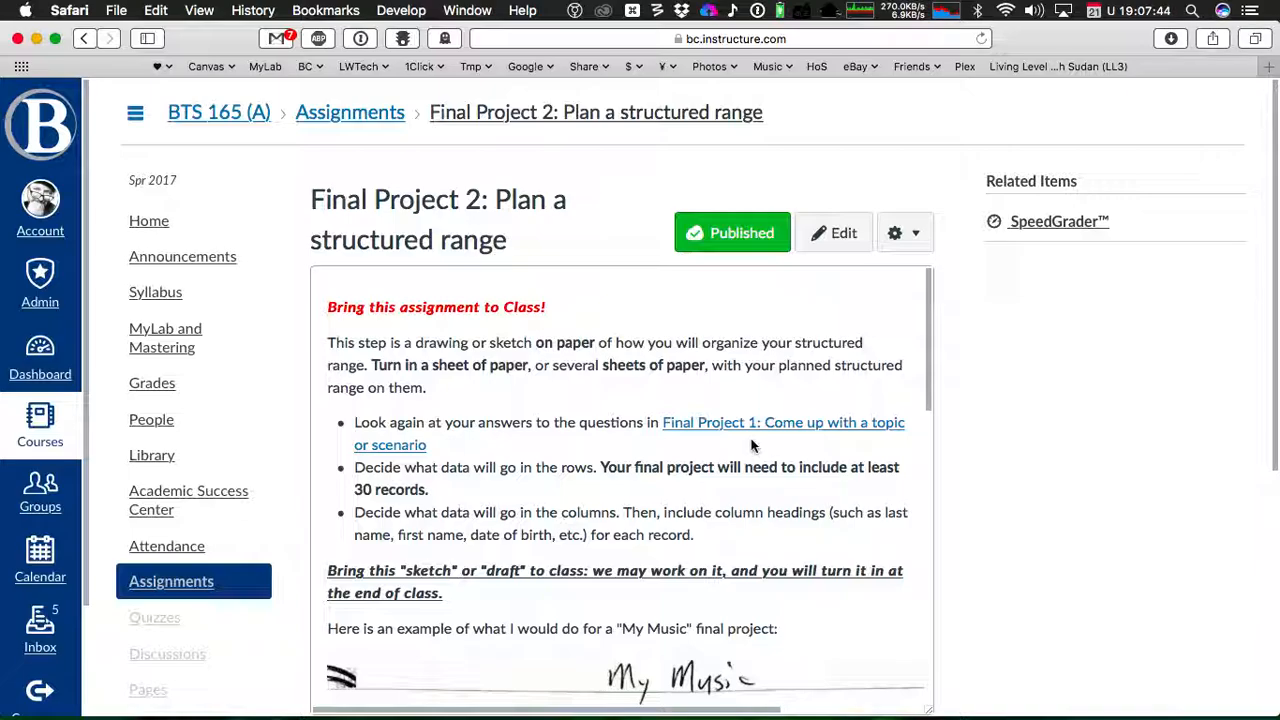
mouse_move(752, 428)
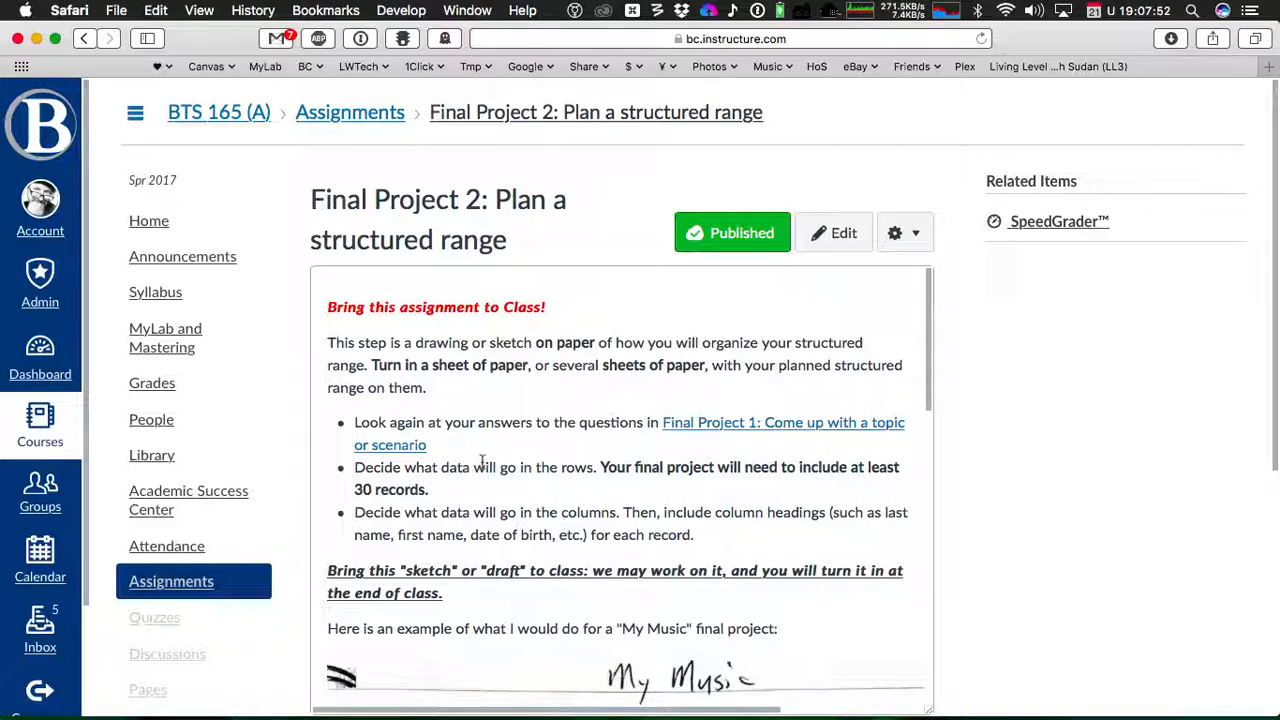
mouse_move(704, 468)
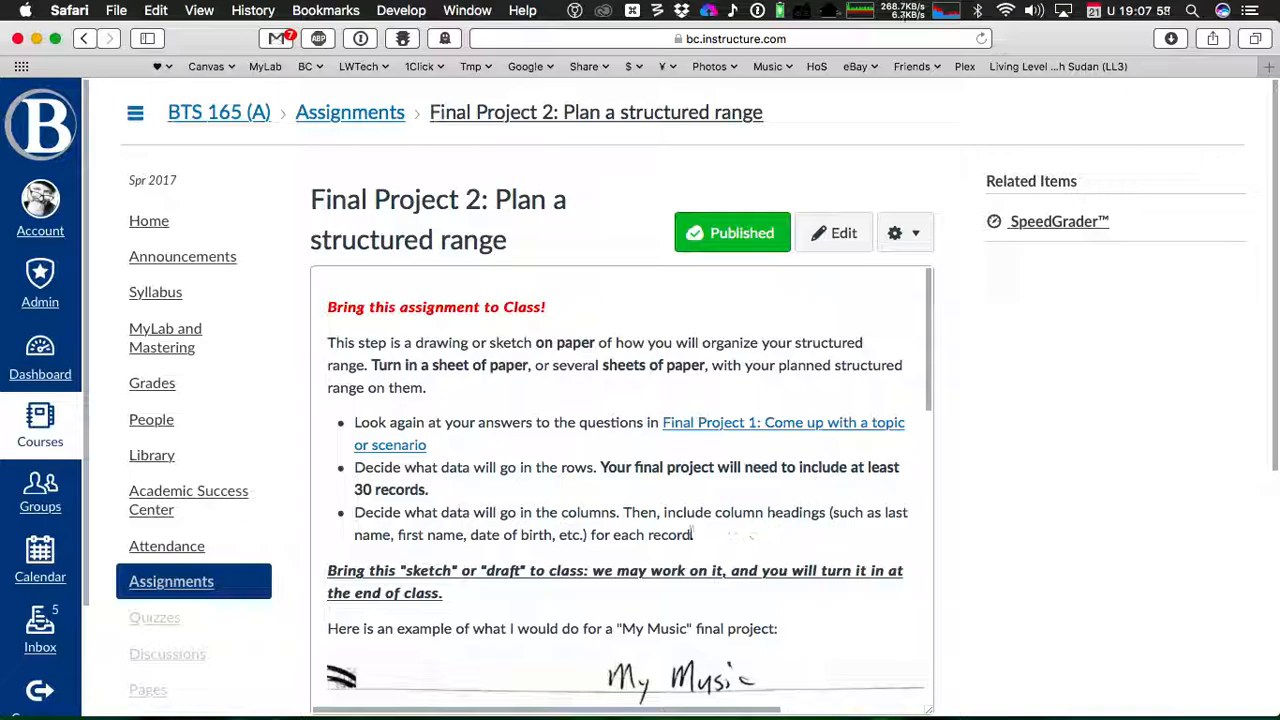
scroll(down, 3)
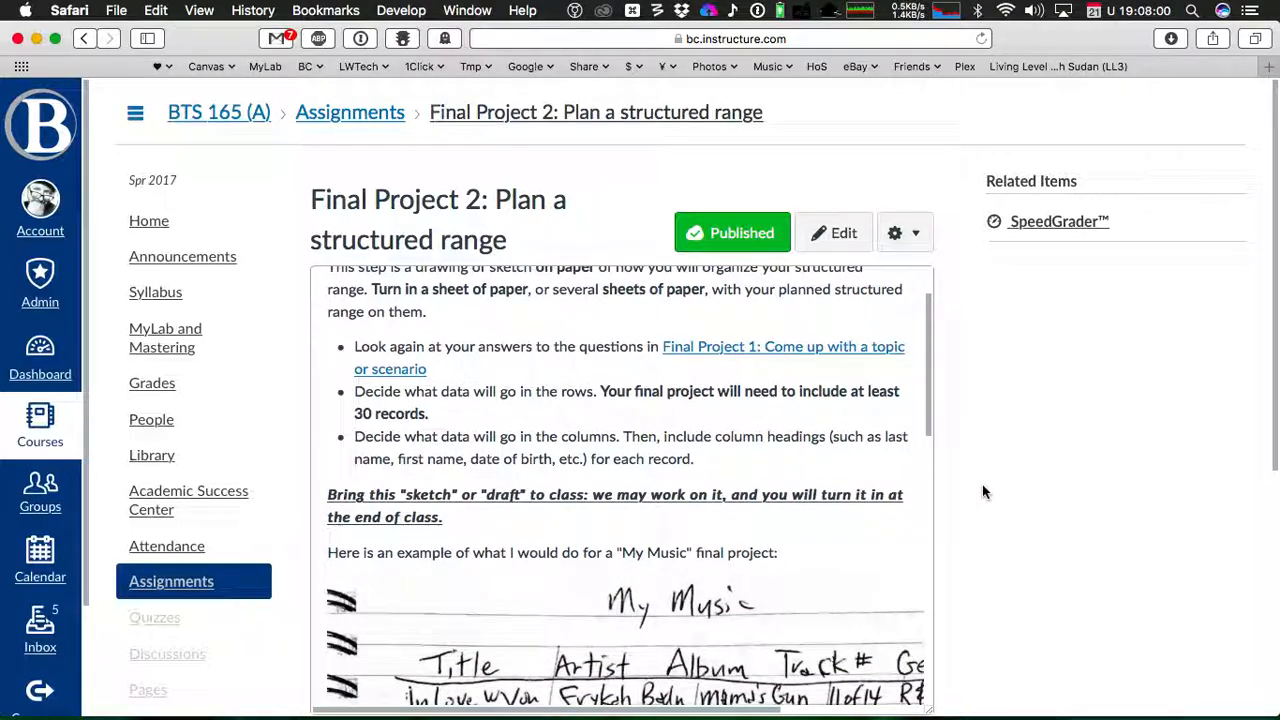
scroll(down, 3)
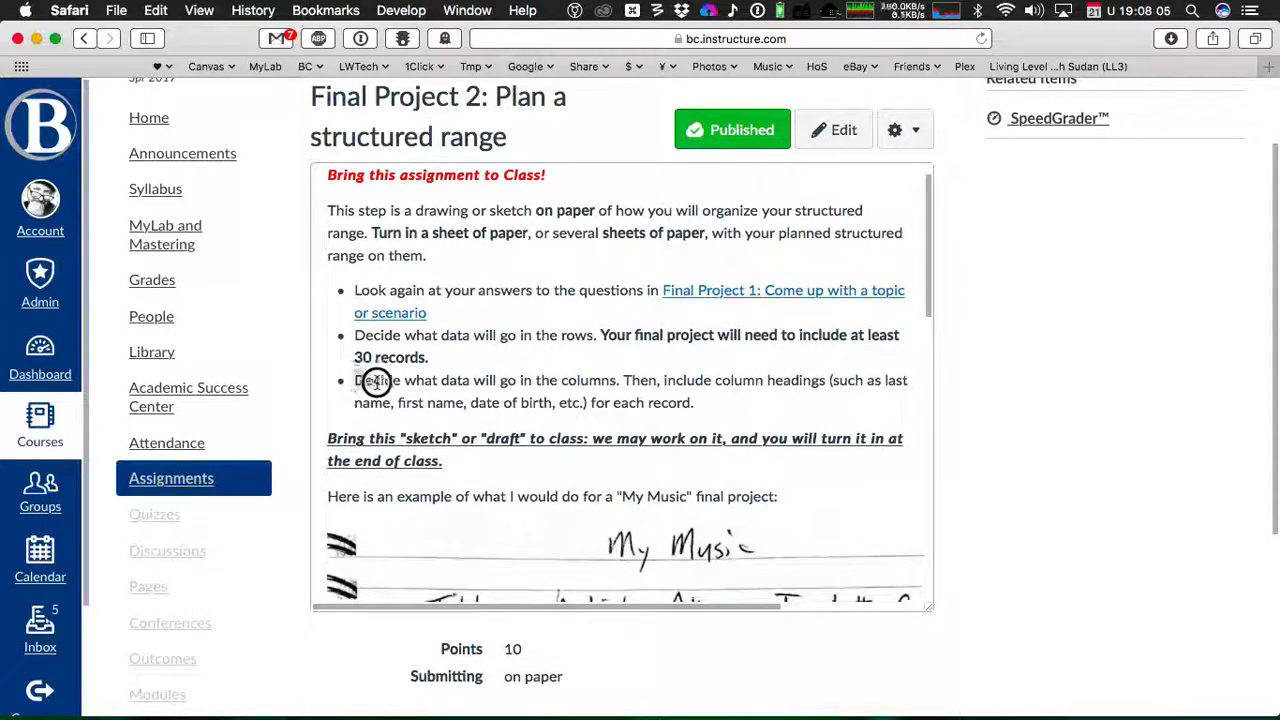
drag(364, 380, 694, 380)
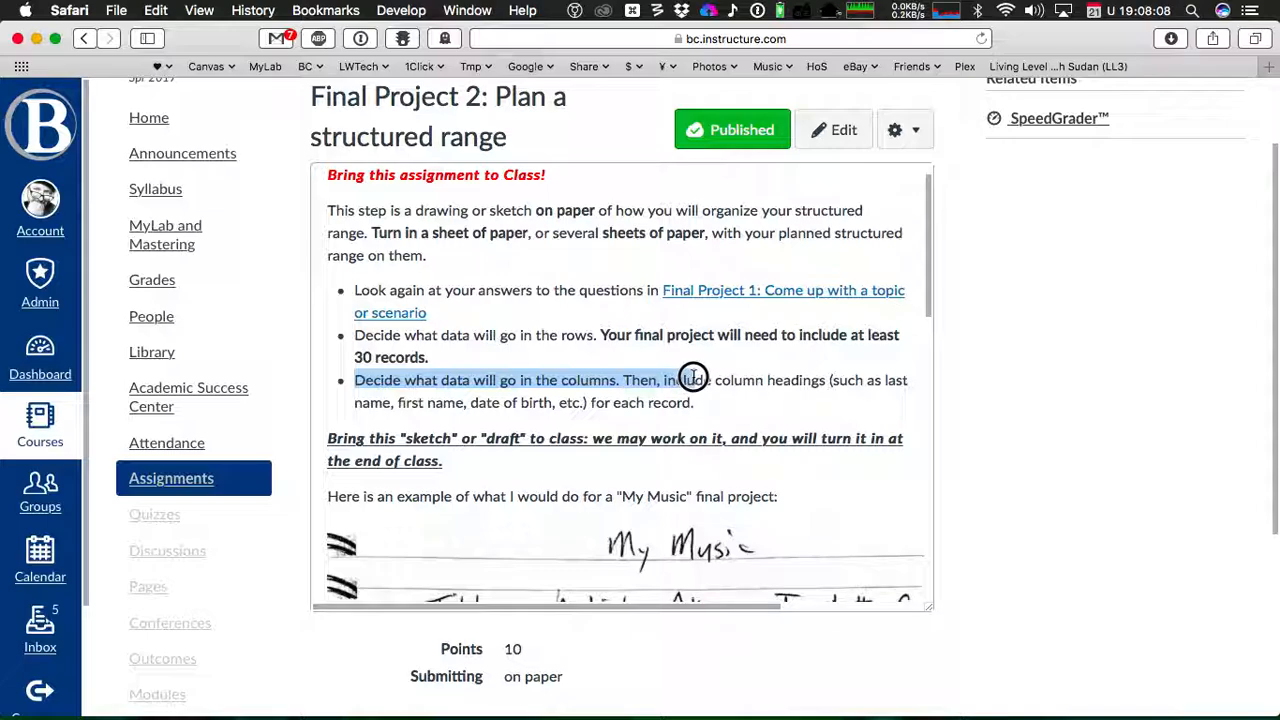
click(622, 380)
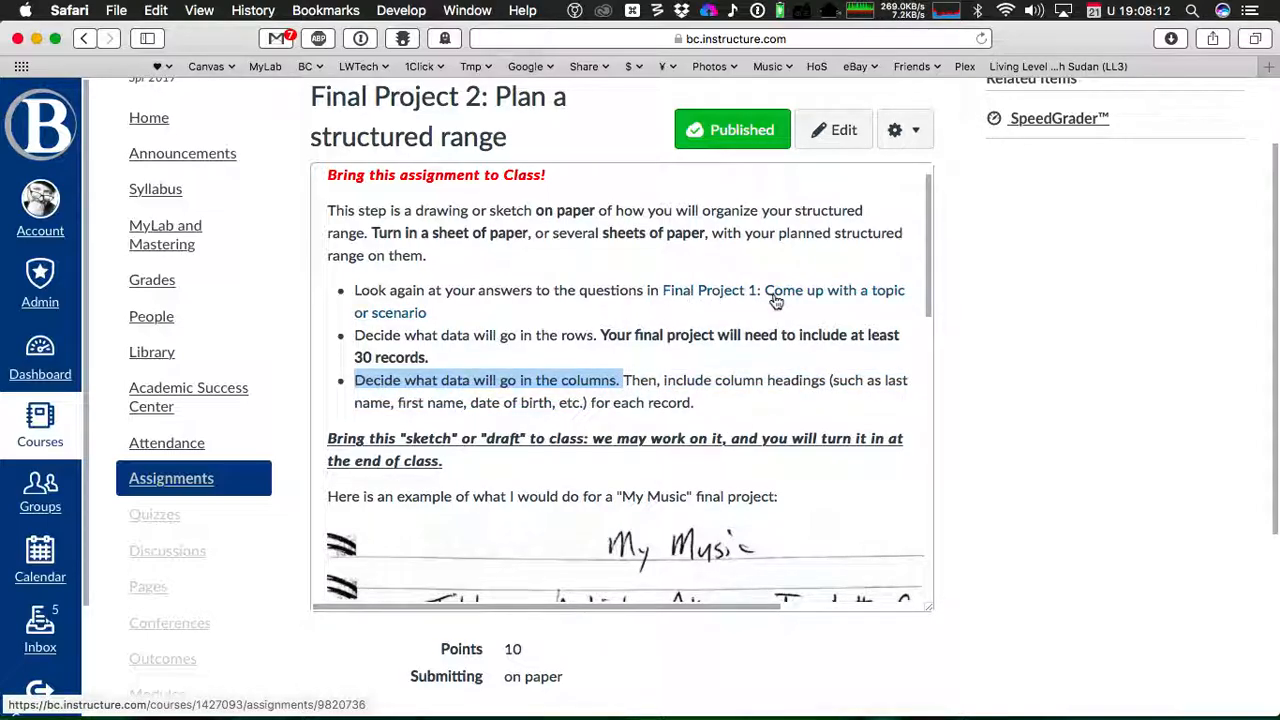
mouse_move(816, 300)
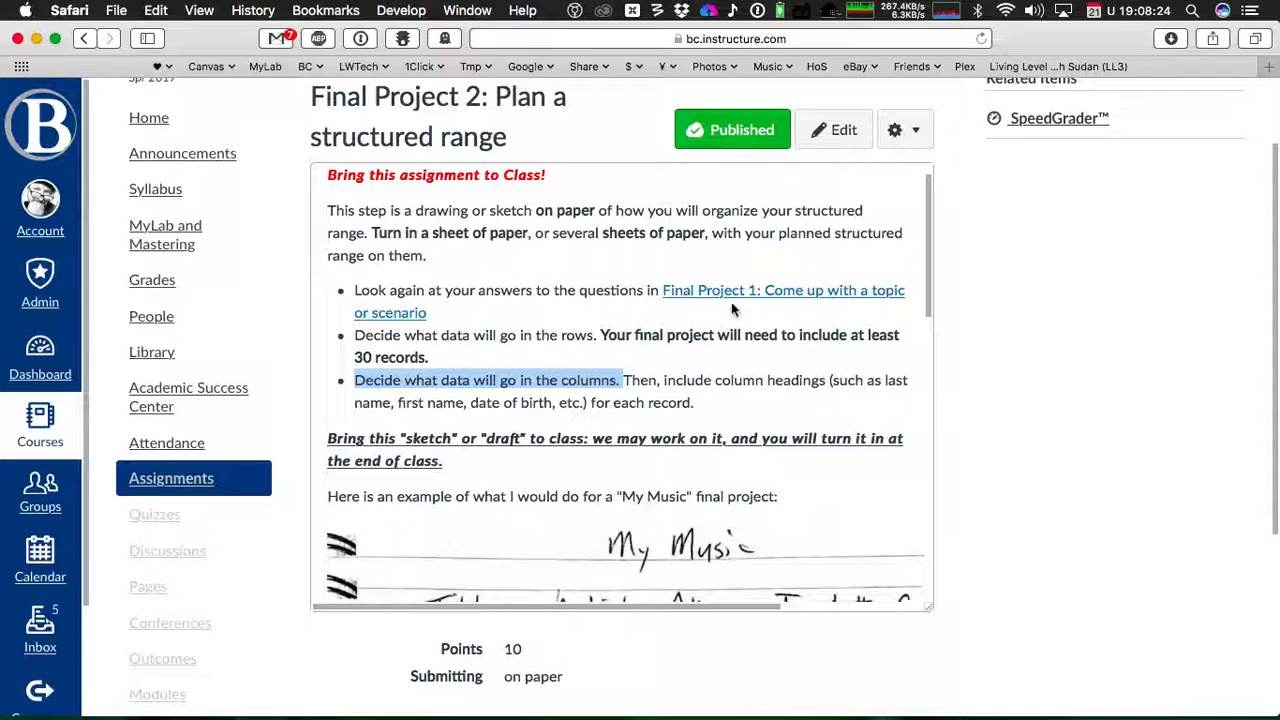
mouse_move(744, 296)
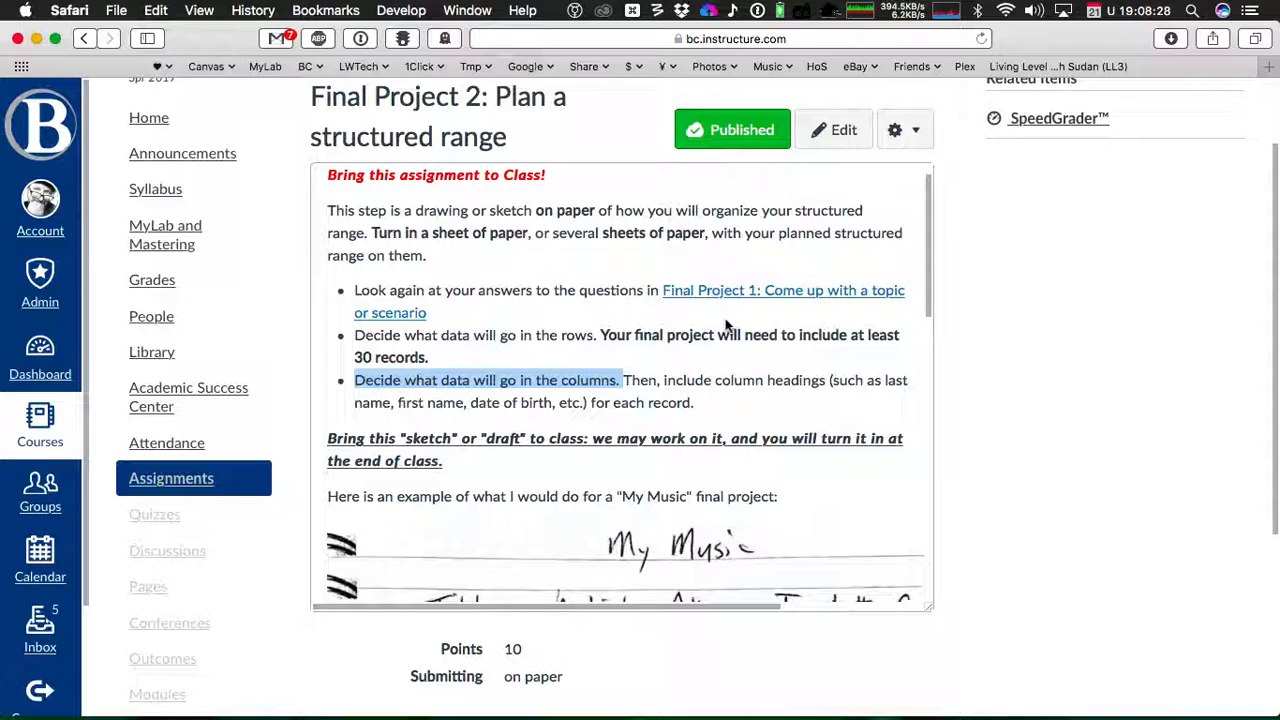
mouse_move(744, 414)
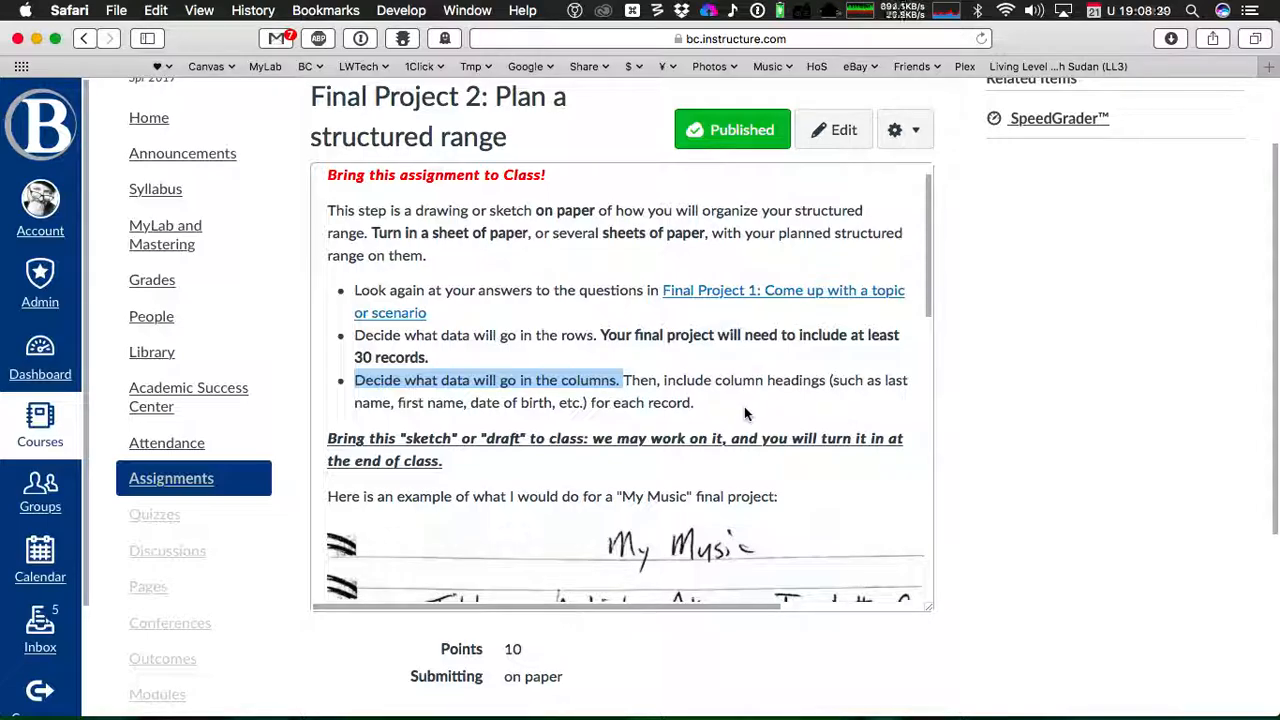
- Scroll the assignment page to the handwritten 'My Music' example image
scroll(down, 3)
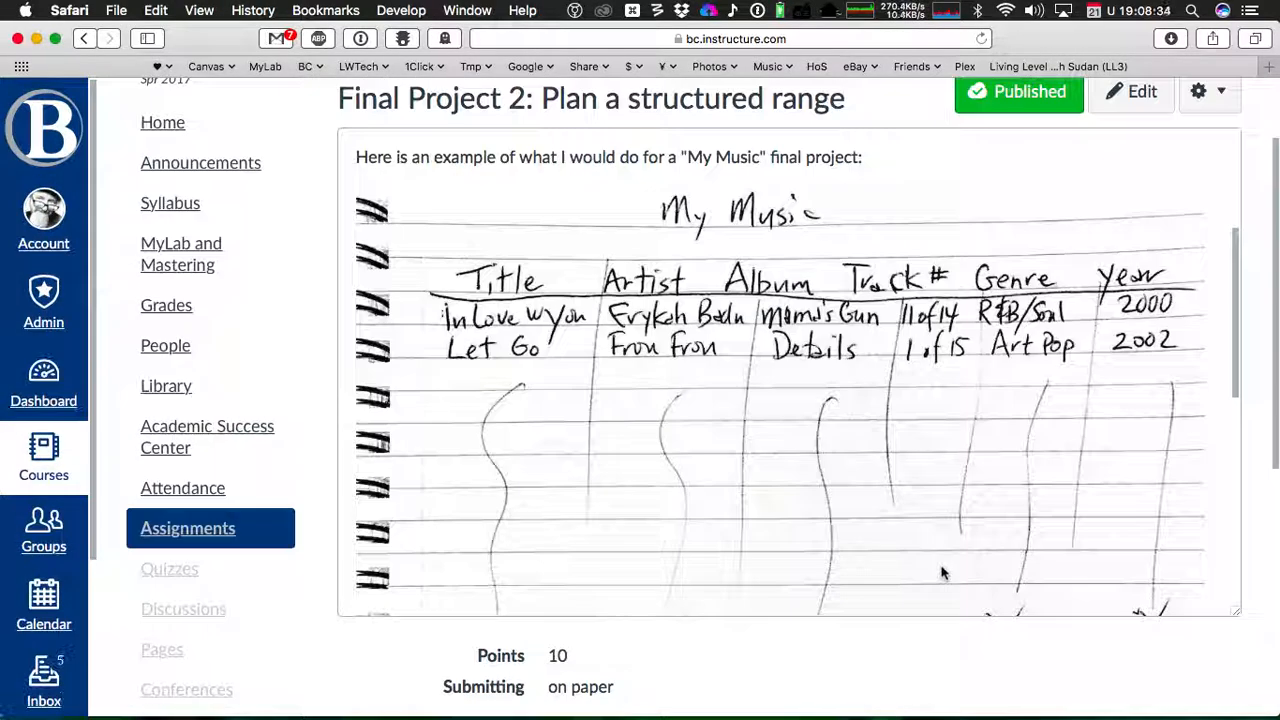
scroll(up, 3)
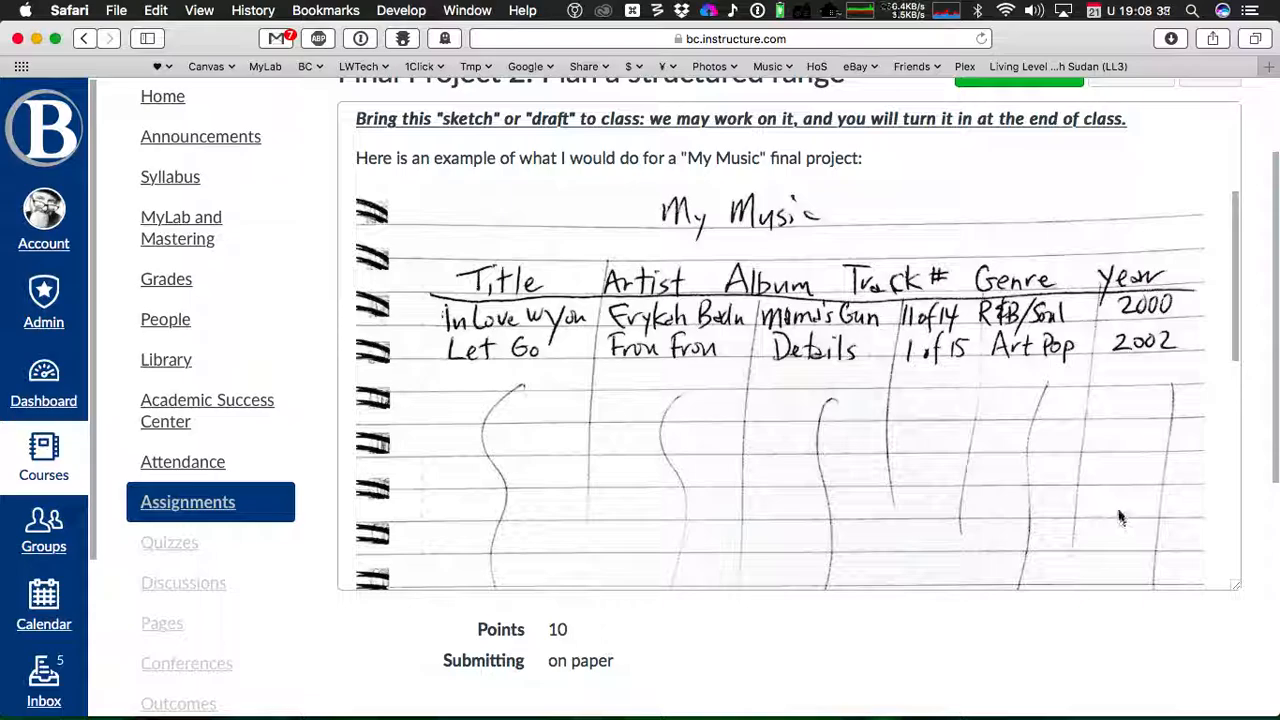
mouse_move(890, 340)
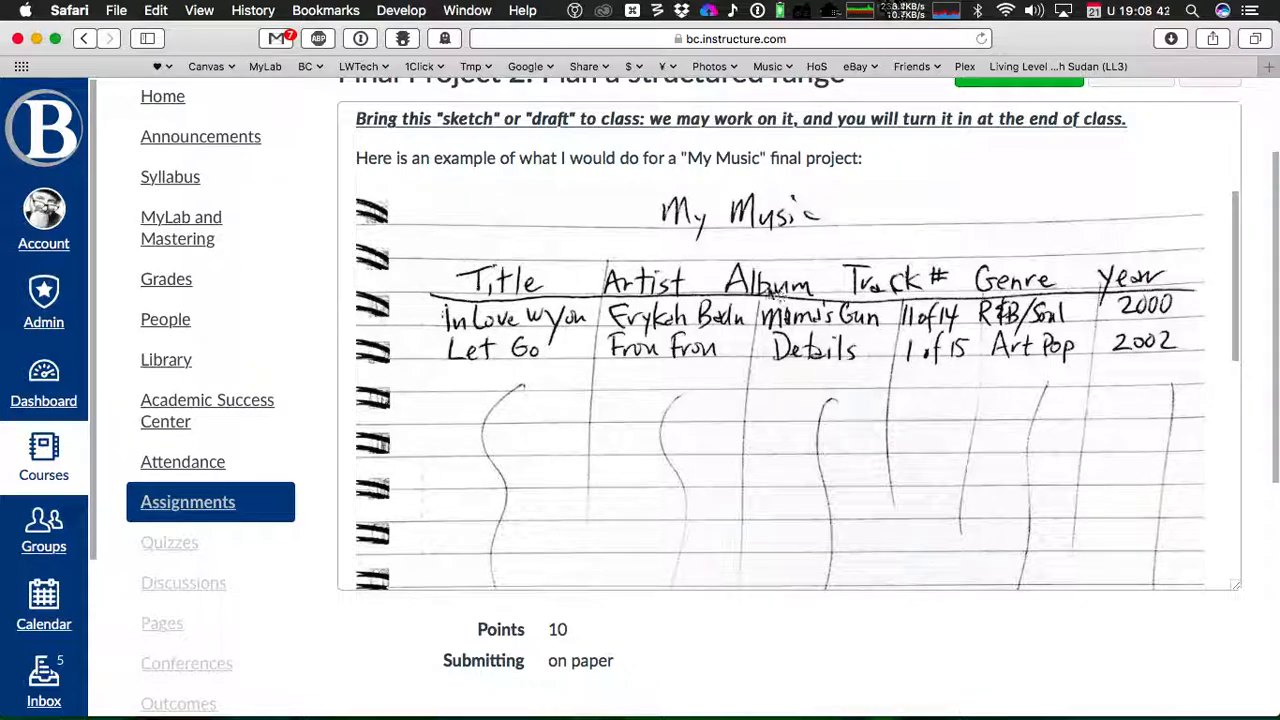
- Scroll slightly further to reveal the full sketch with its column arrows and song rows
scroll(down, 3)
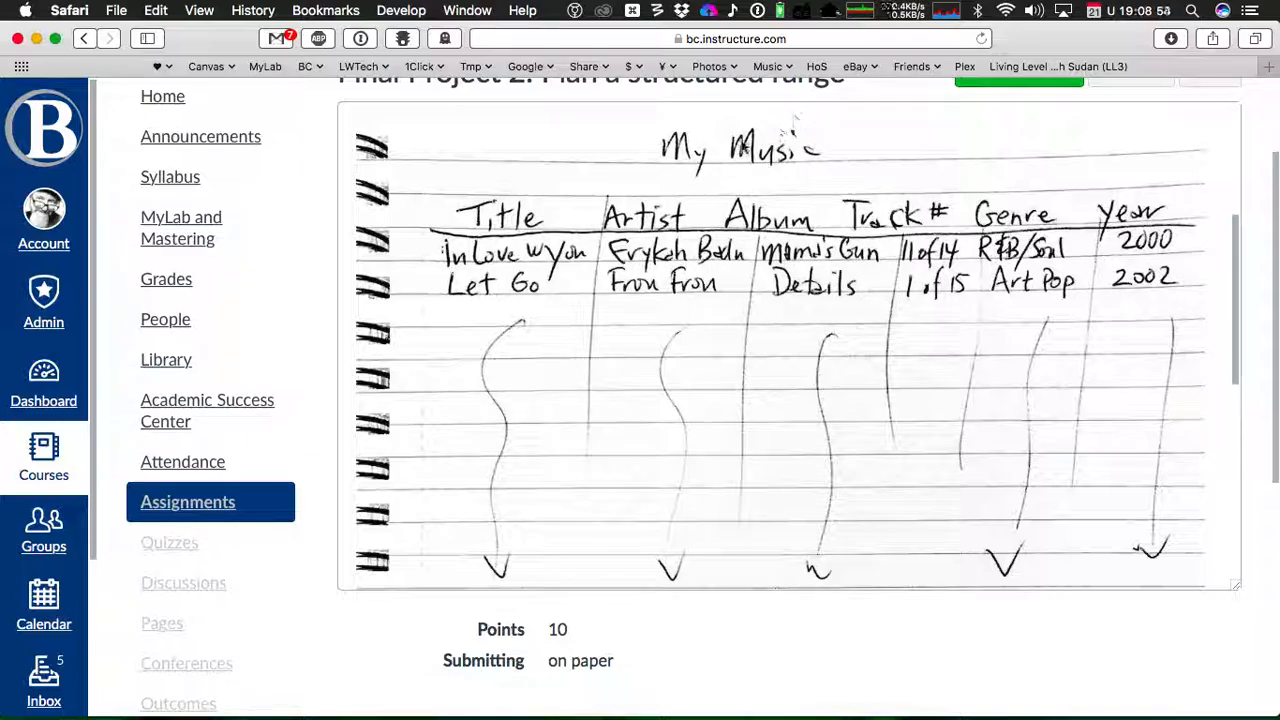
mouse_move(524, 230)
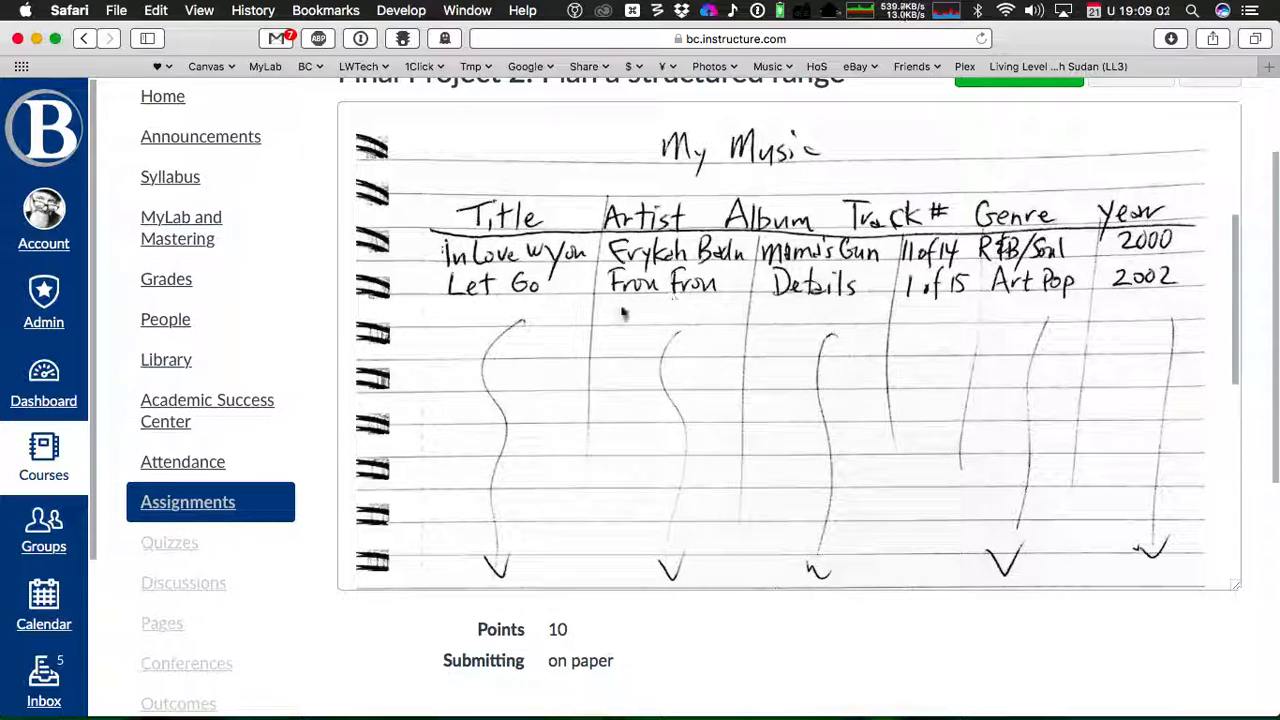
mouse_move(584, 308)
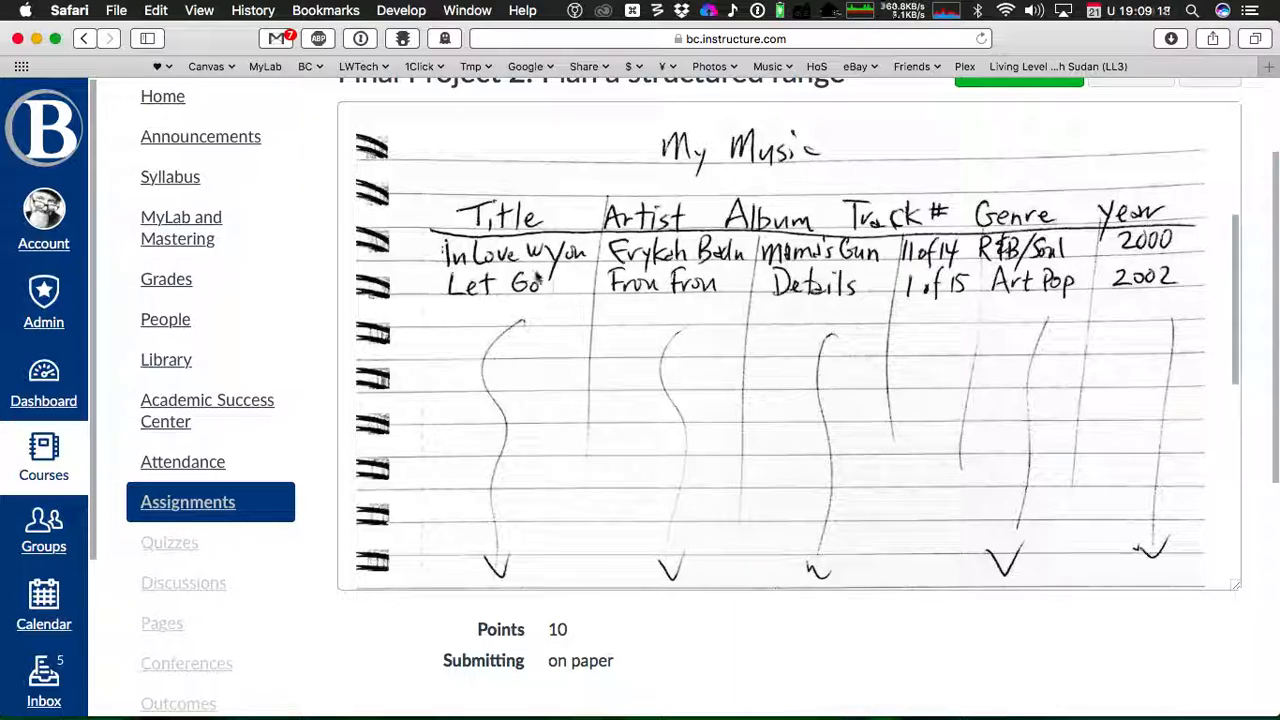
mouse_move(656, 350)
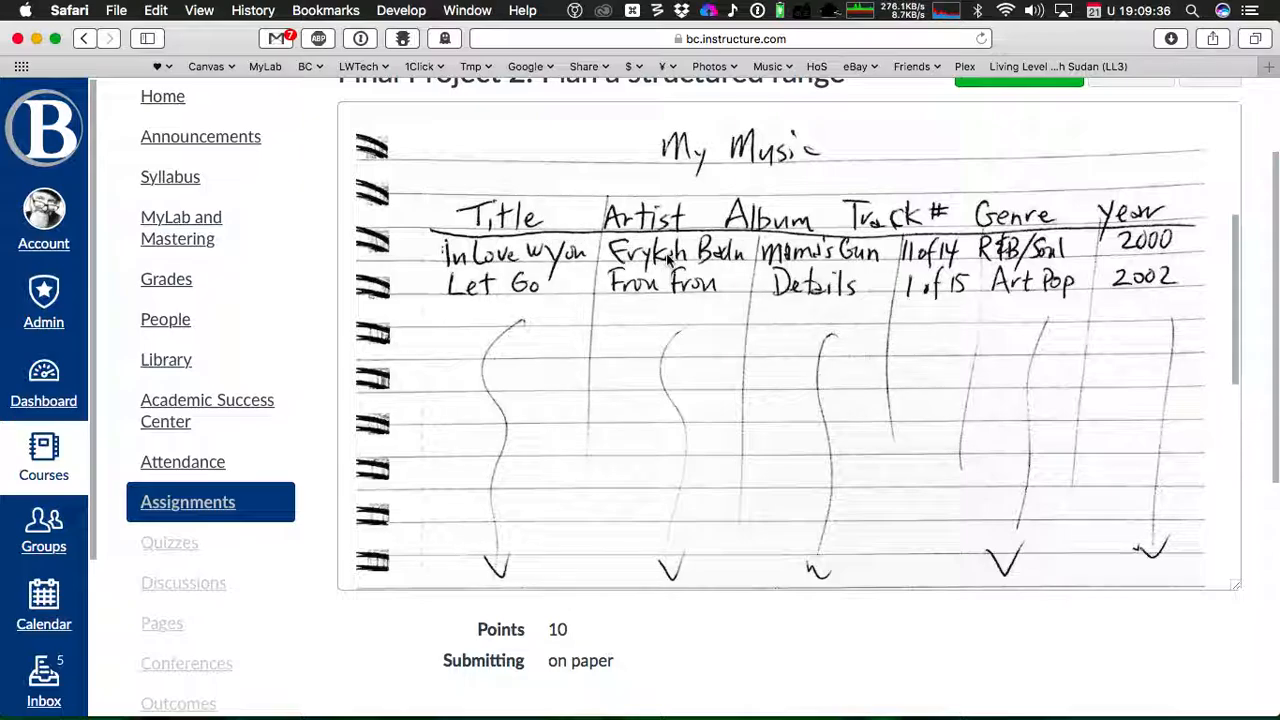
mouse_move(564, 216)
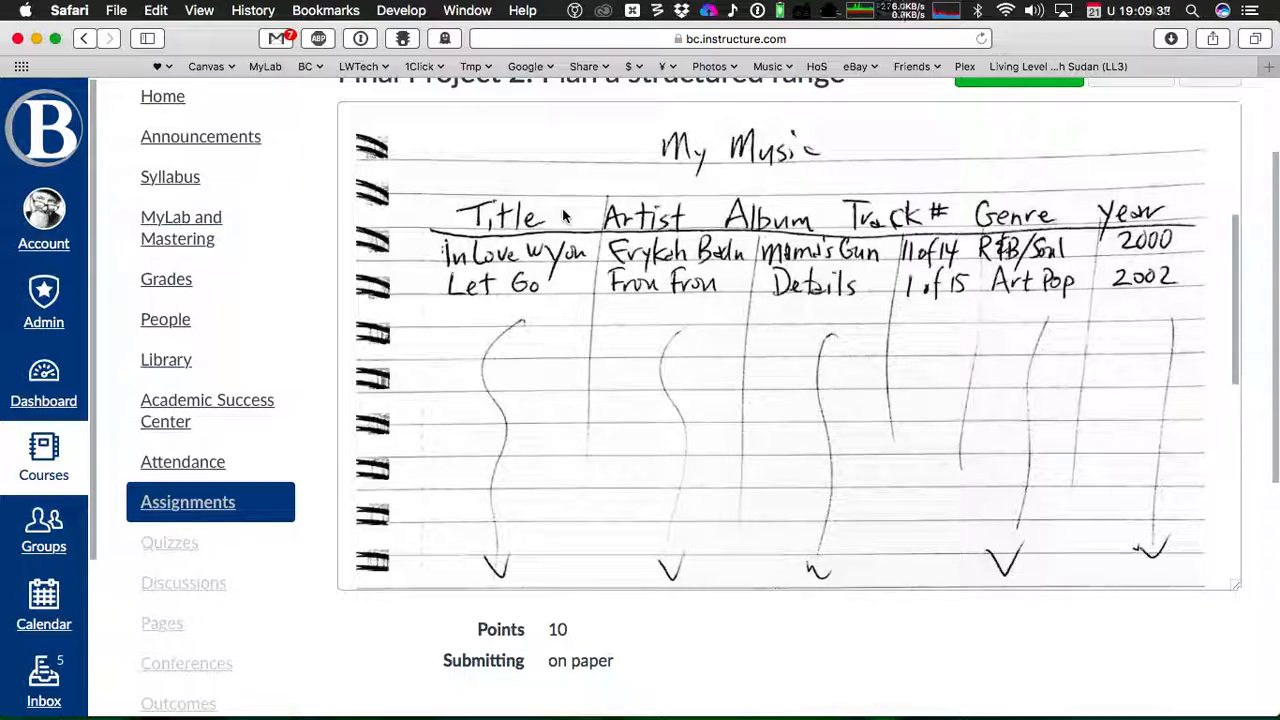
mouse_move(536, 222)
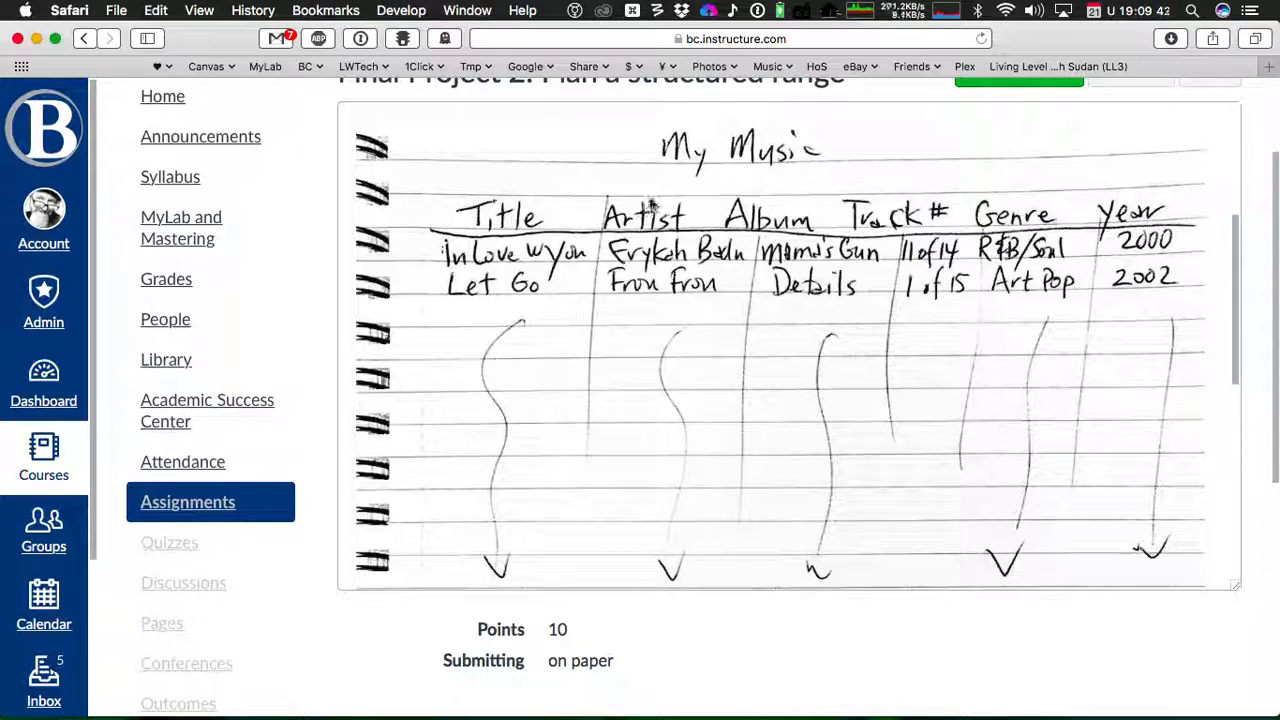
mouse_move(802, 444)
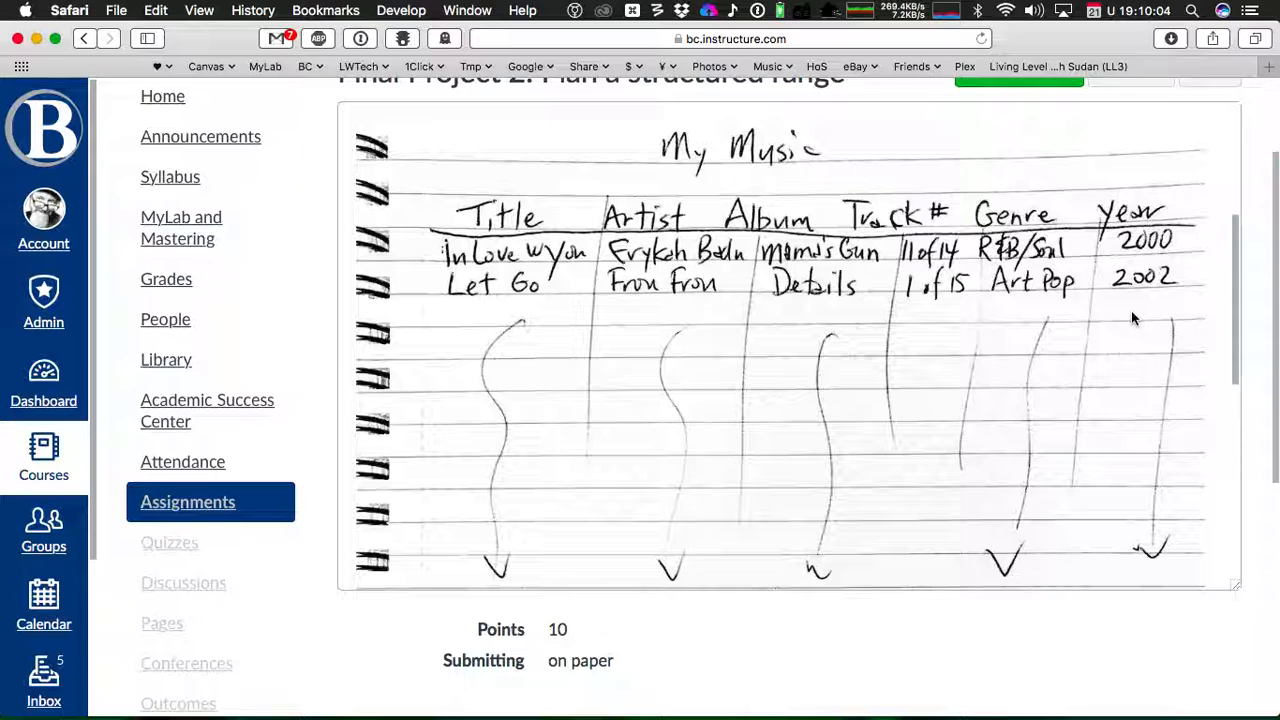
mouse_move(1052, 344)
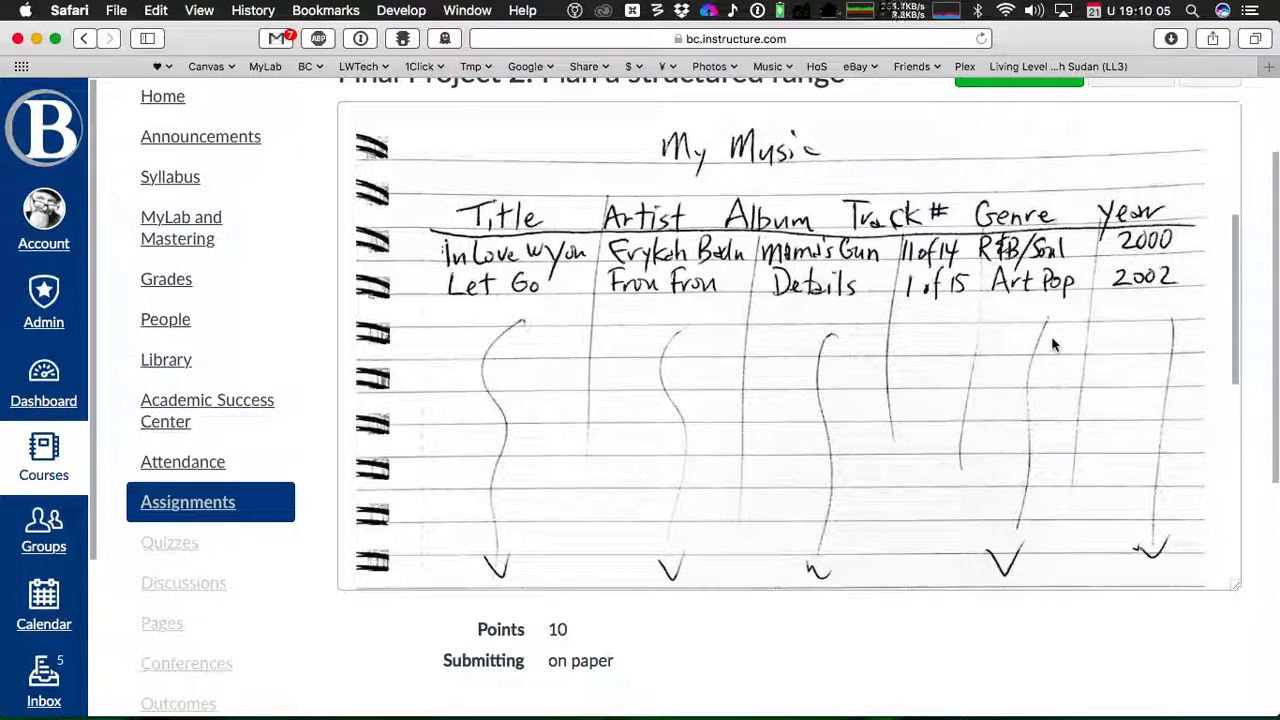
scroll(down, 3)
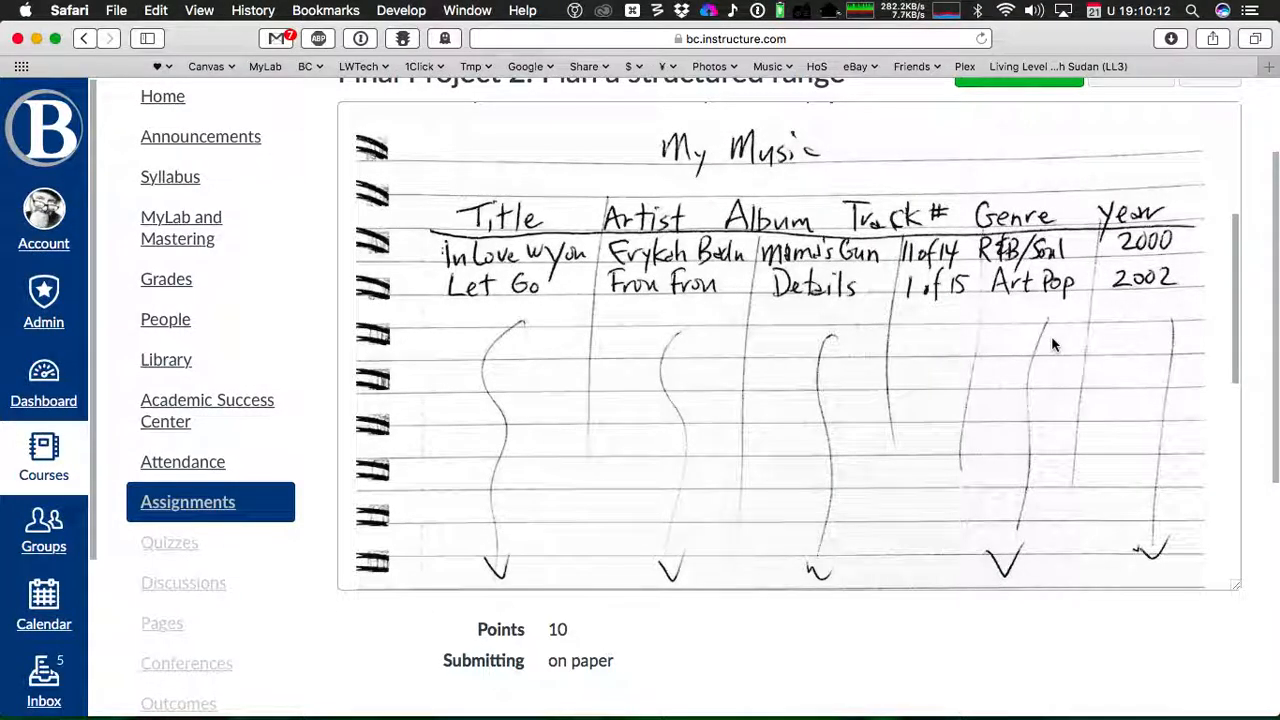
mouse_move(532, 312)
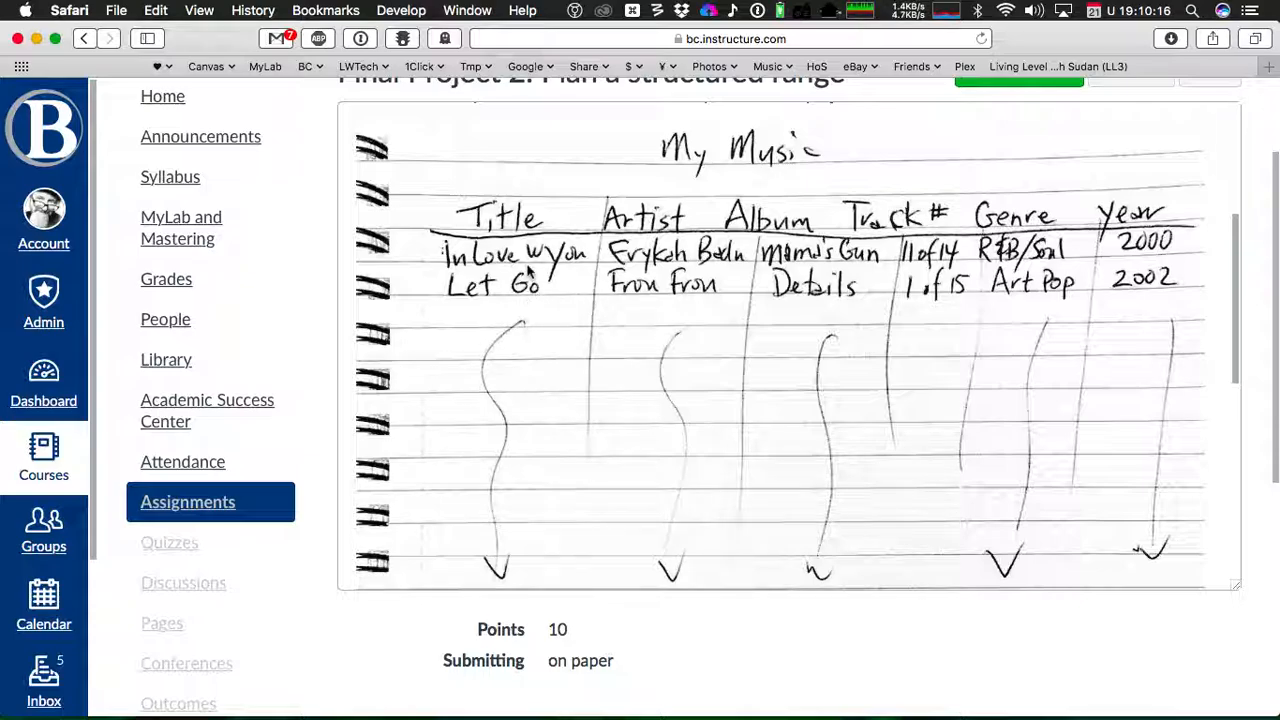
mouse_move(700, 330)
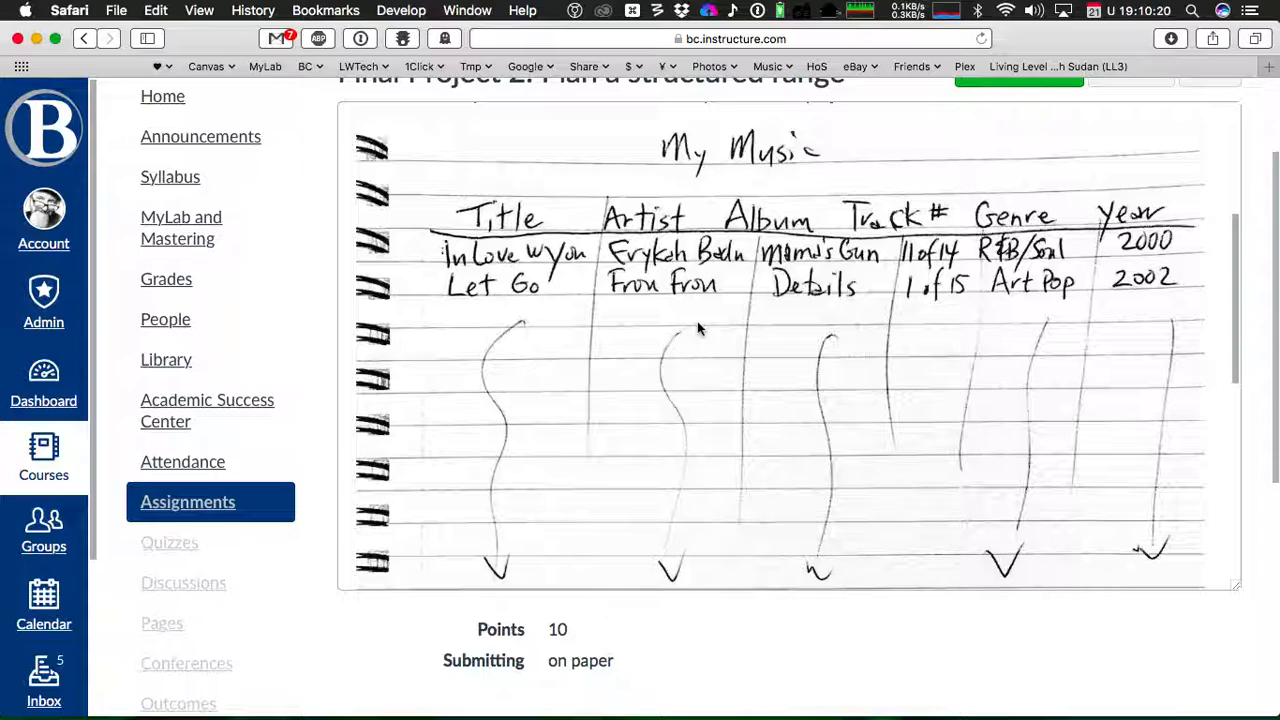
mouse_move(968, 364)
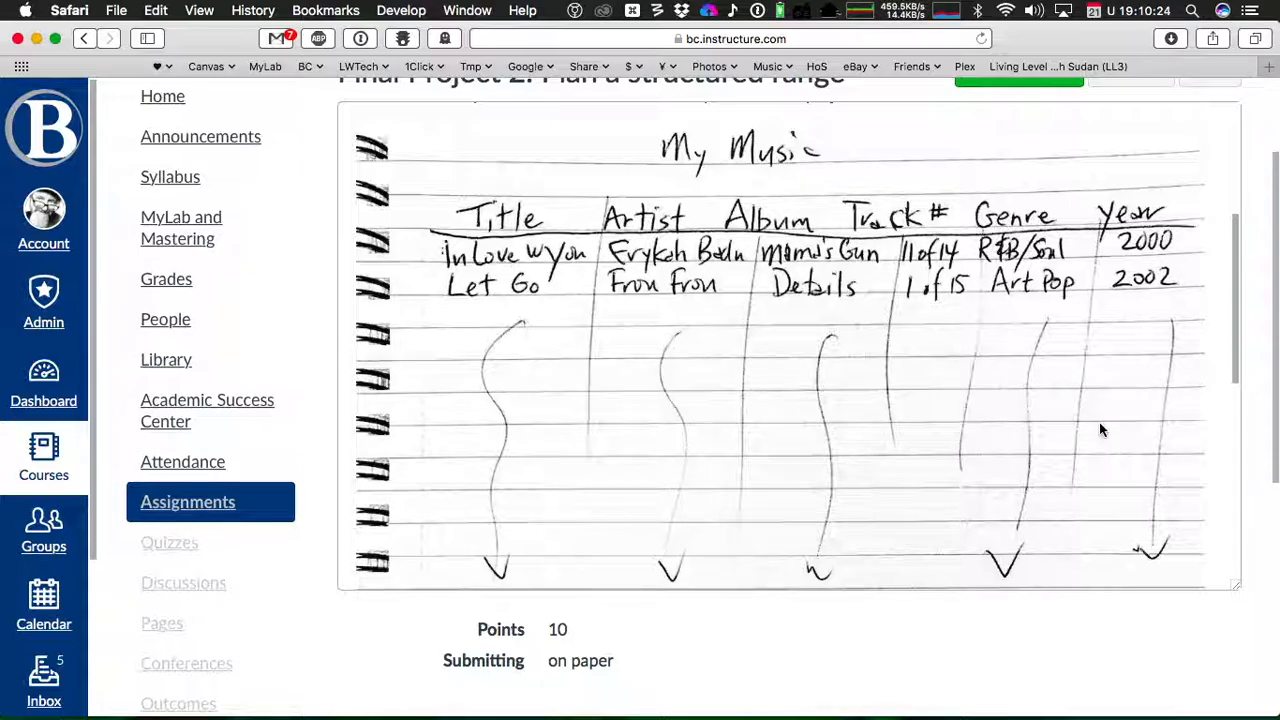
mouse_move(1020, 644)
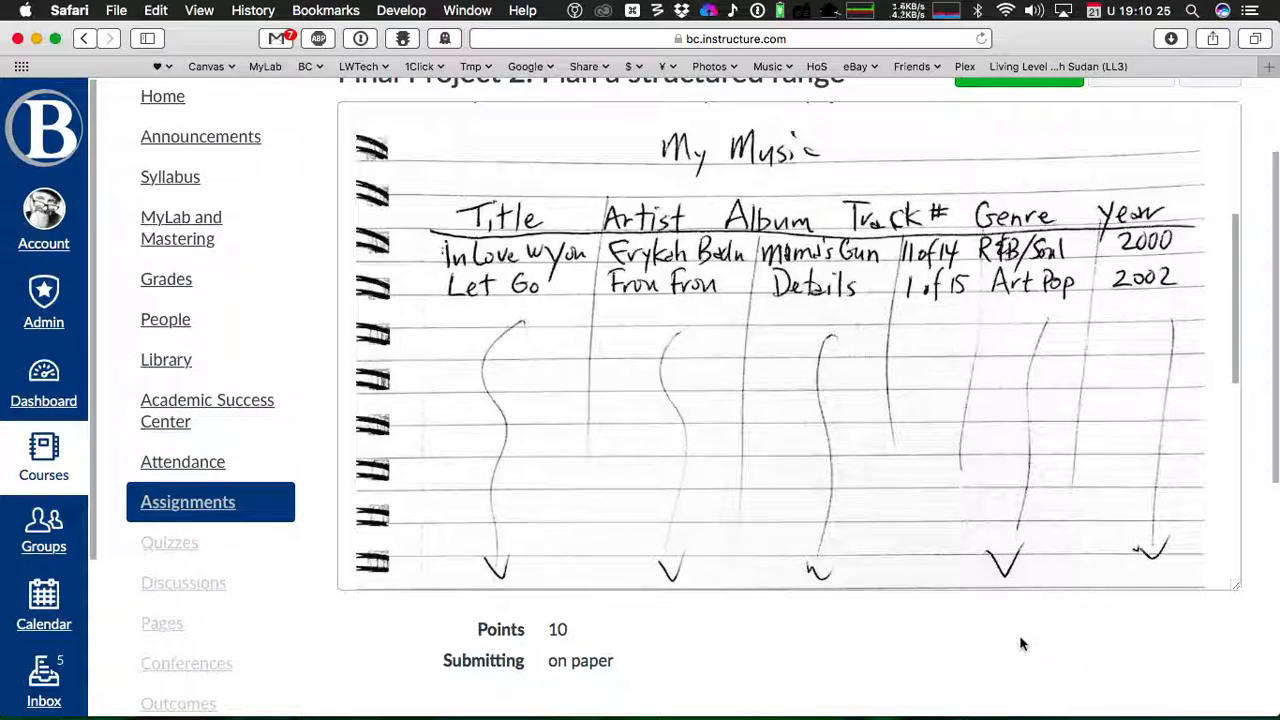
mouse_move(980, 632)
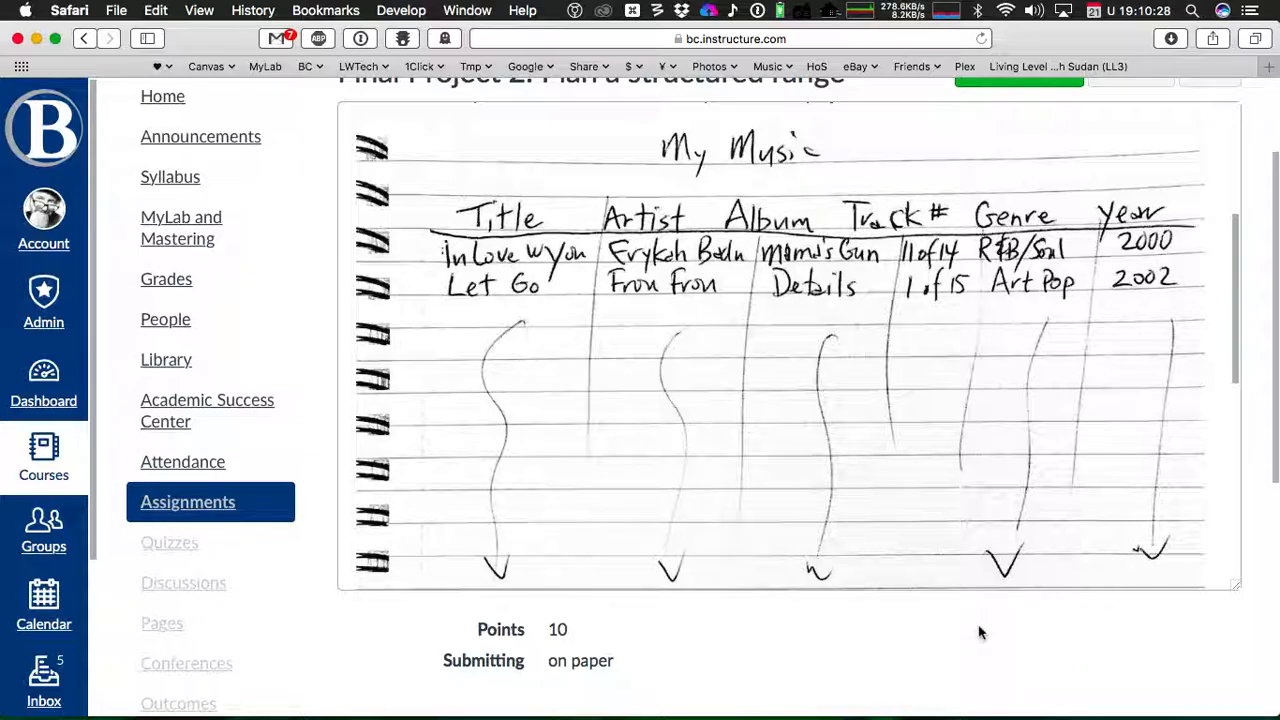